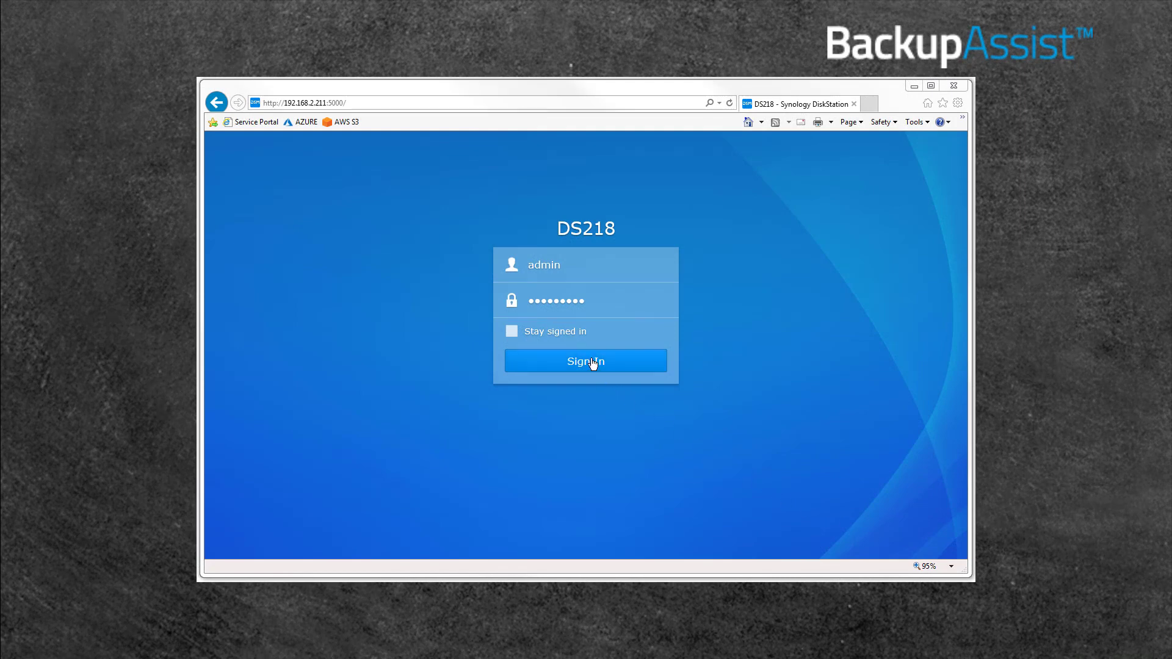
Step: Sign in to the DS218 NAS as admin and reach the DiskStation desktop
left_click(585, 361)
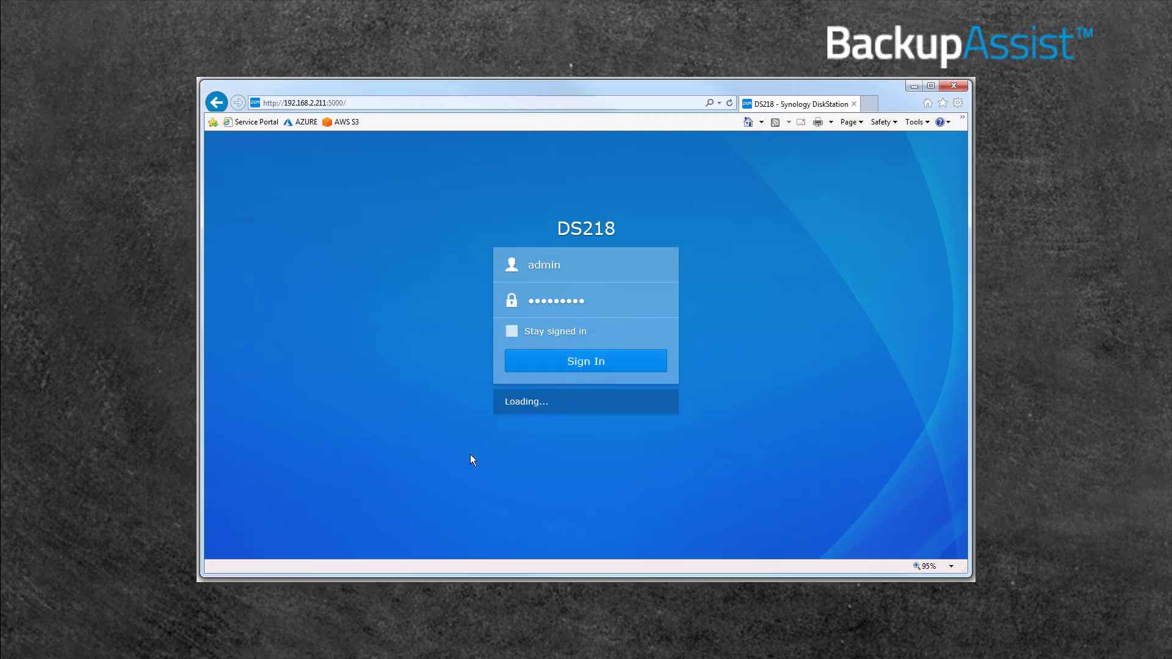
left_click(585, 361)
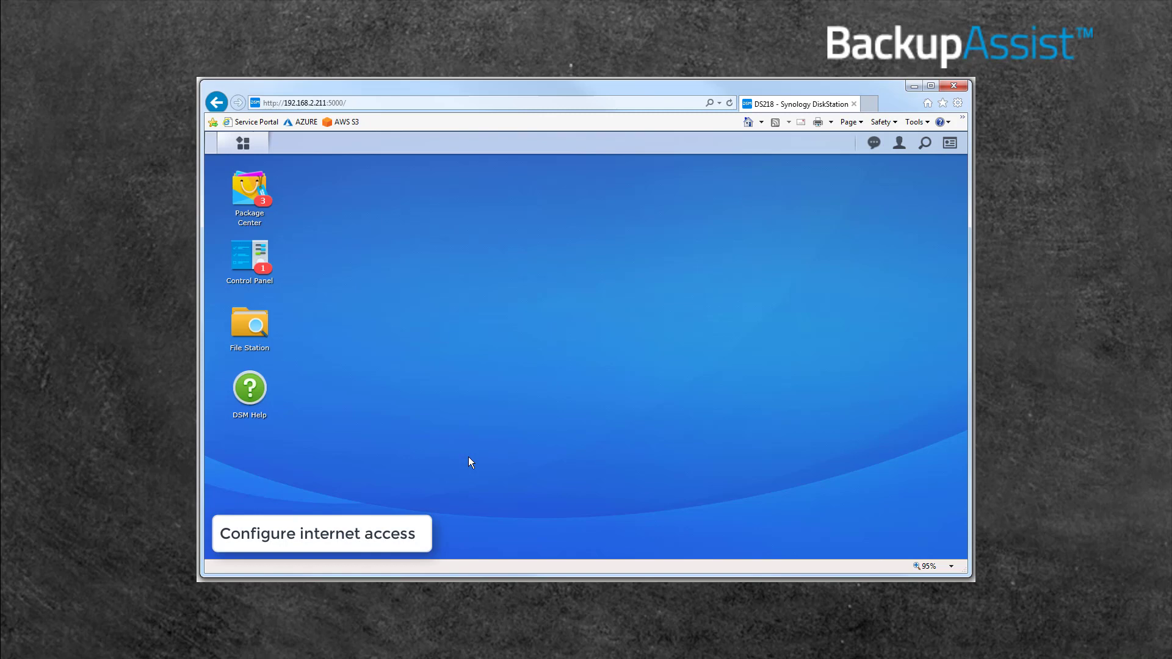
mouse_move(258, 254)
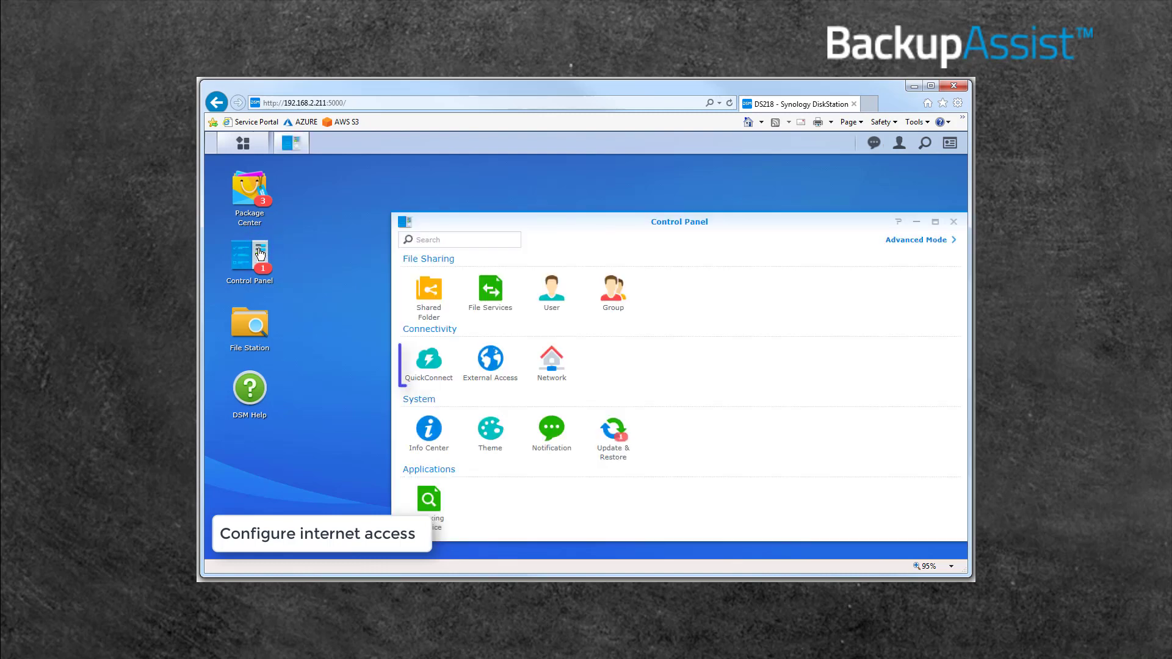
left_click(428, 359)
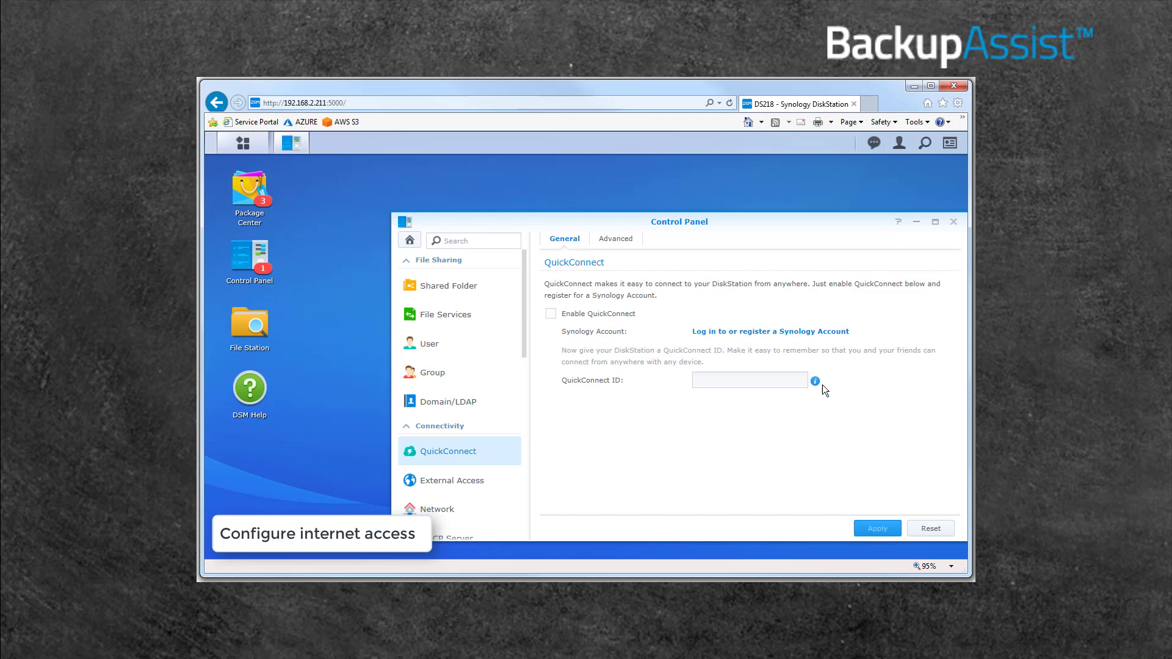
left_click(954, 221)
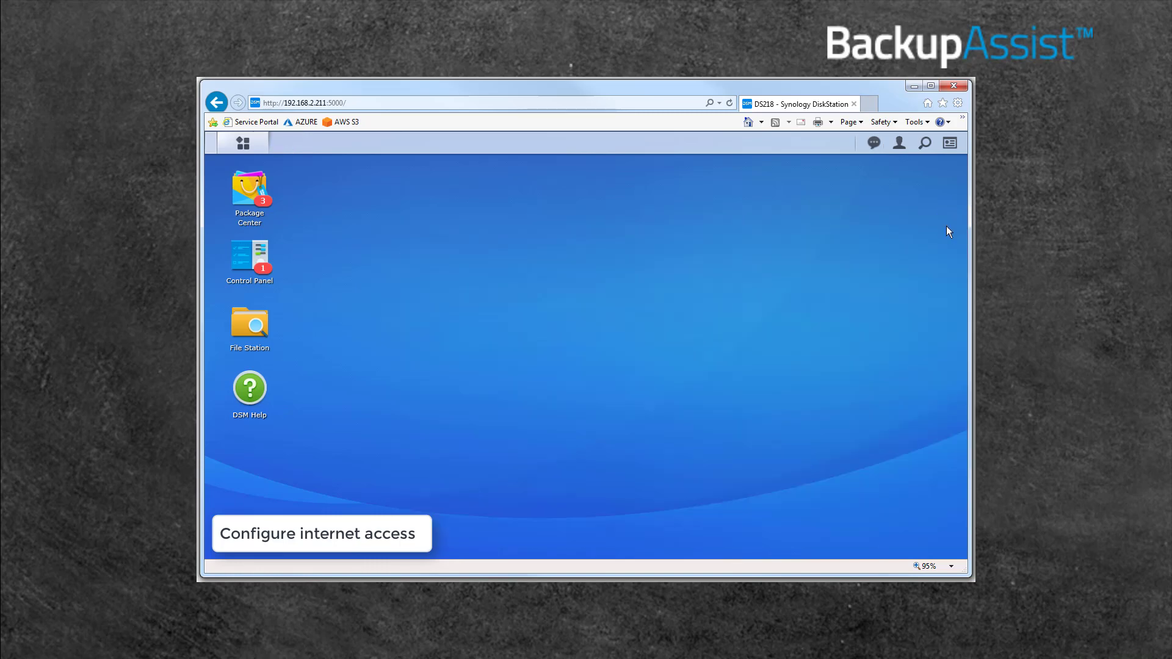
left_click(242, 143)
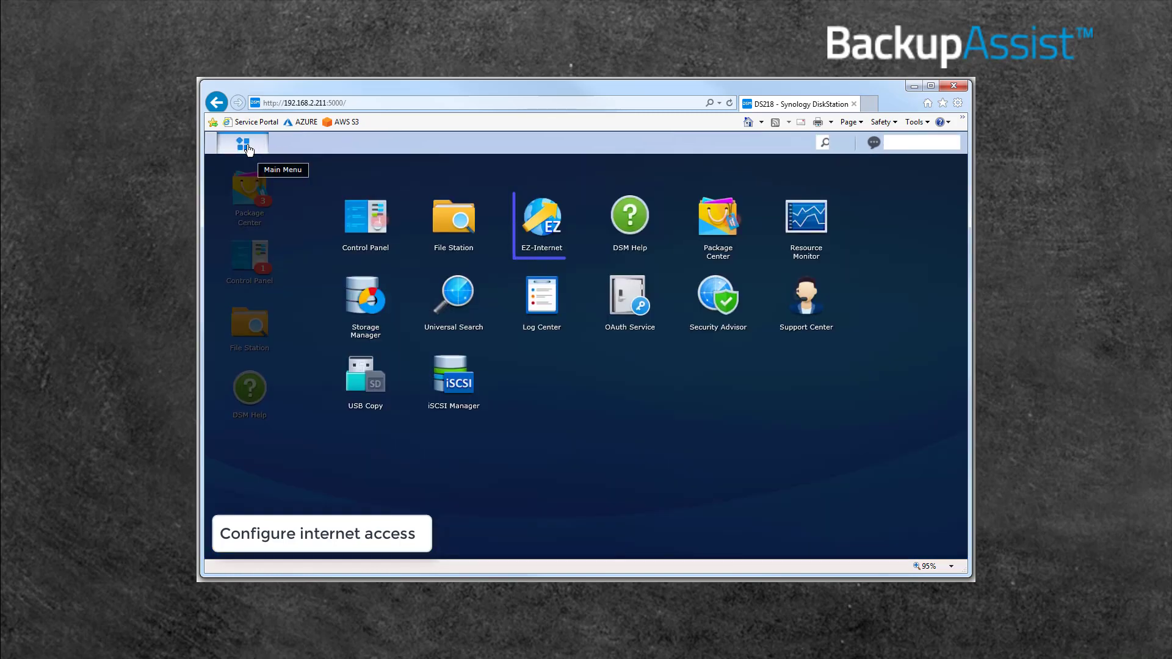
left_click(242, 143)
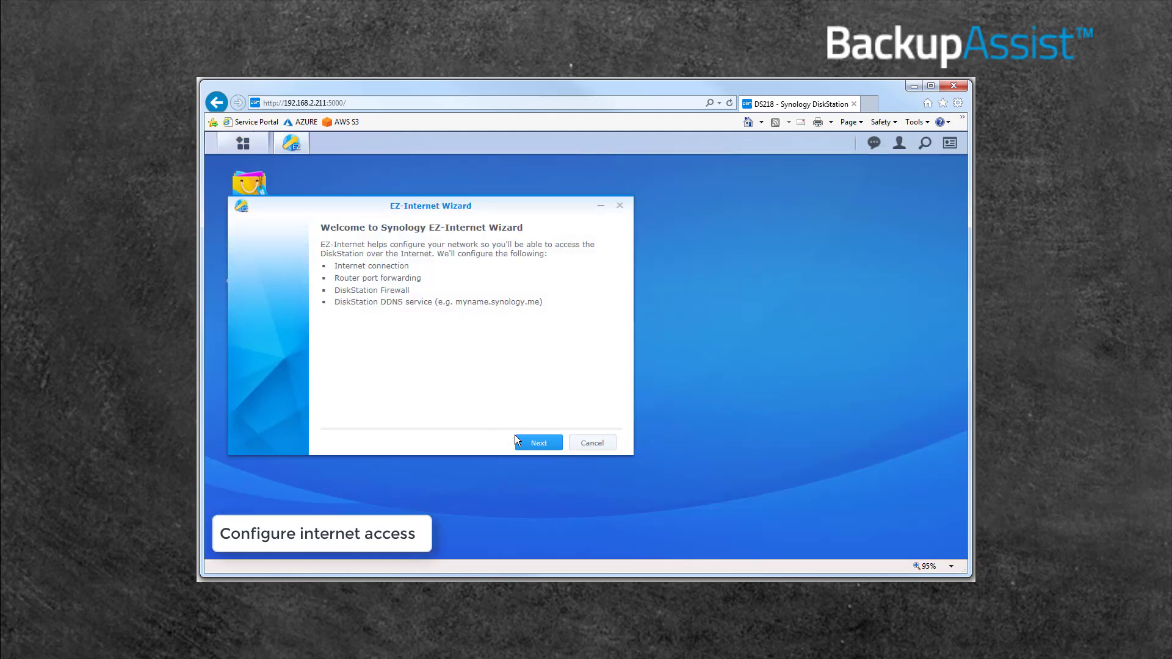
left_click(538, 442)
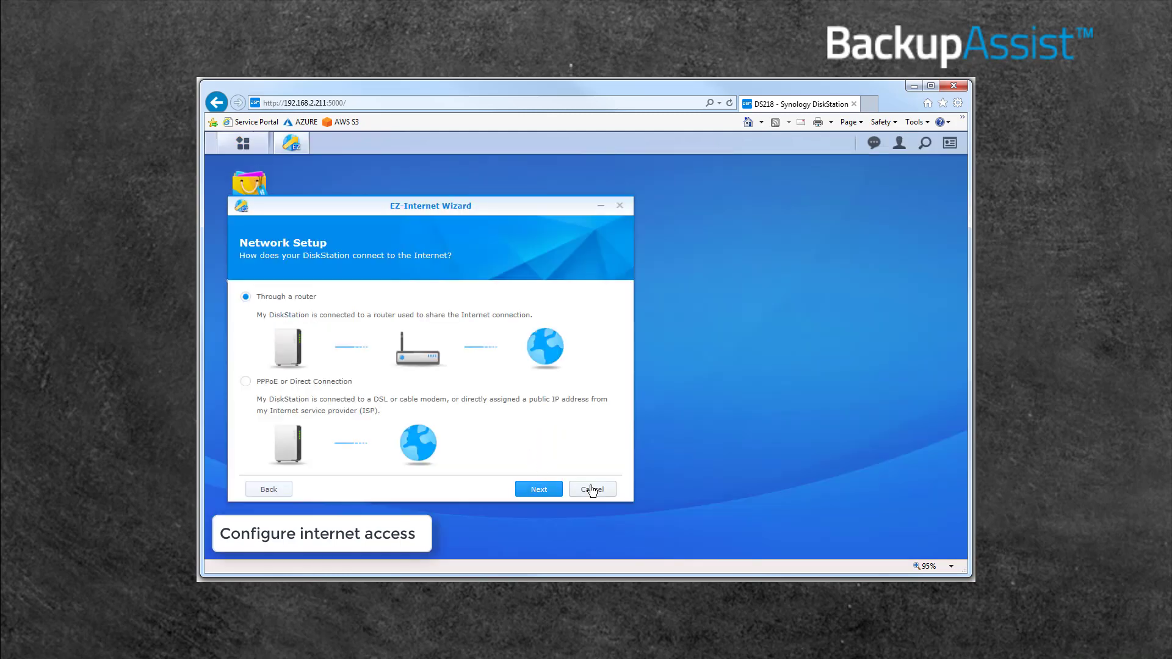
left_click(591, 489)
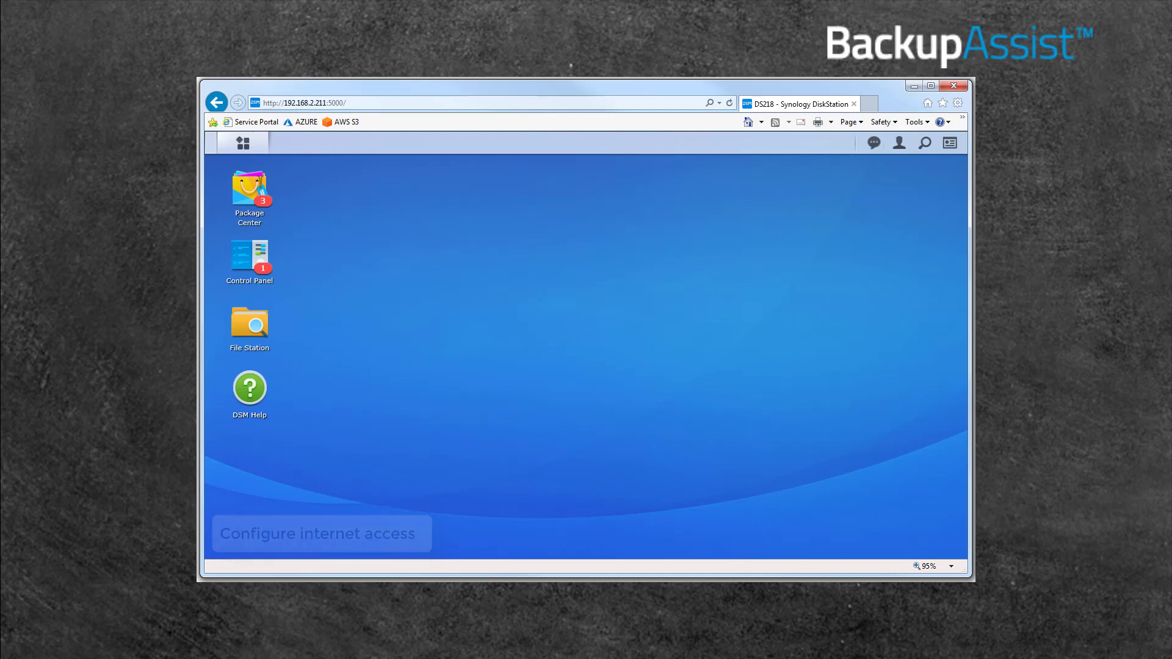
left_click(320, 534)
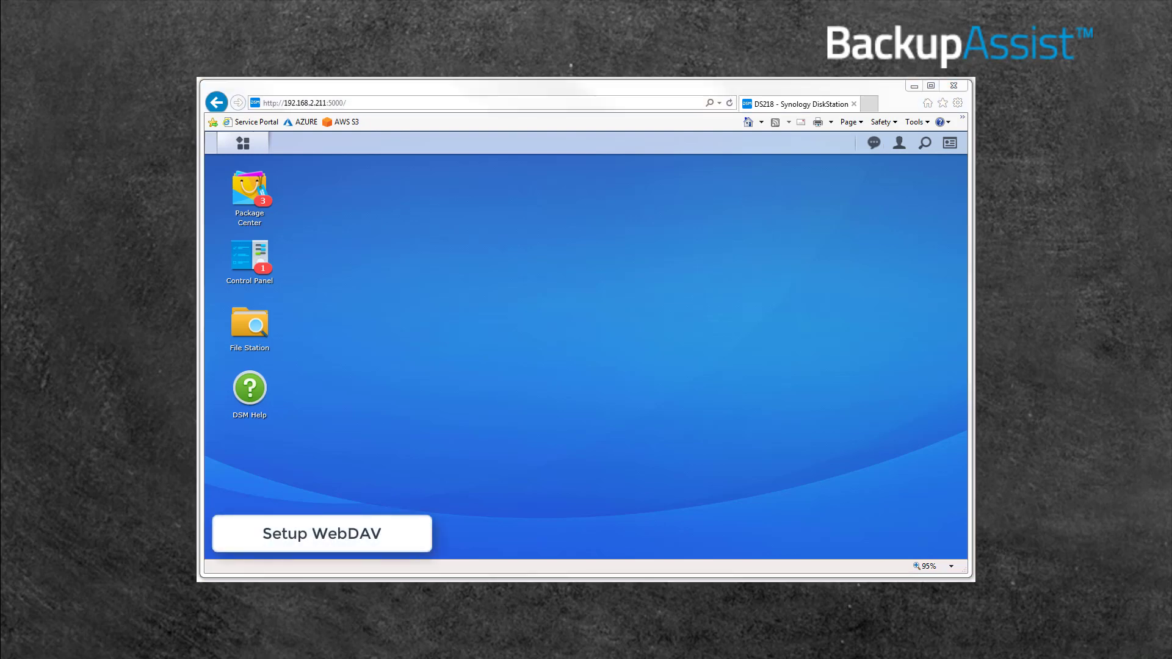
mouse_move(249, 193)
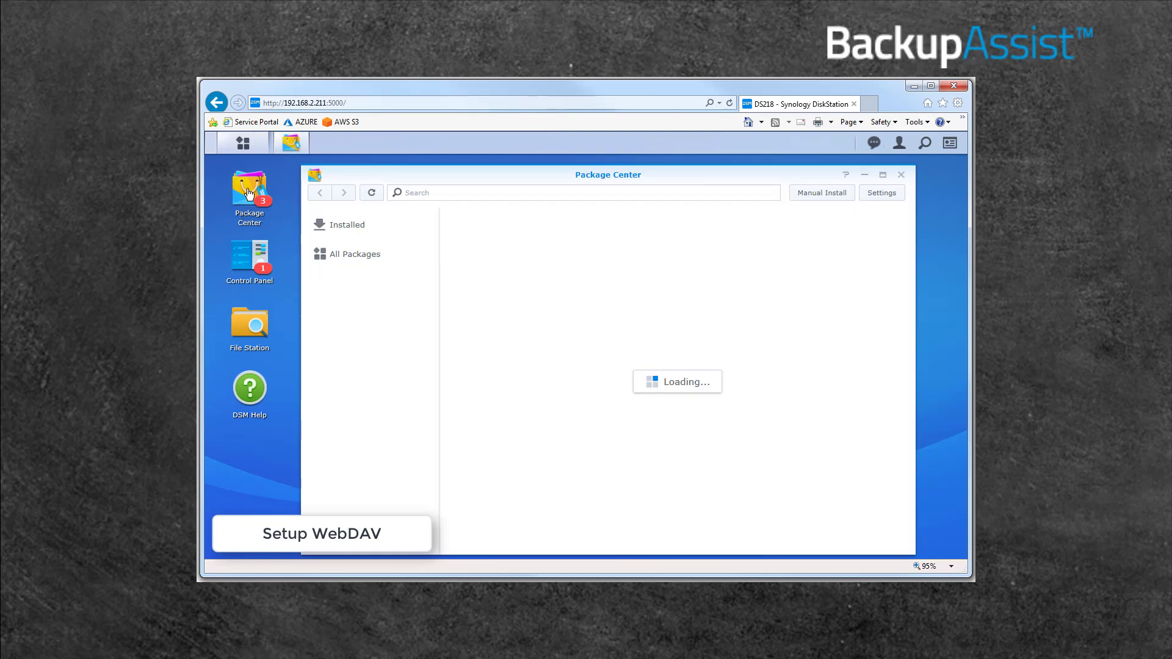
Step: Search Package Center for 'webdav' and install the WebDAV Server package
left_click(354, 254)
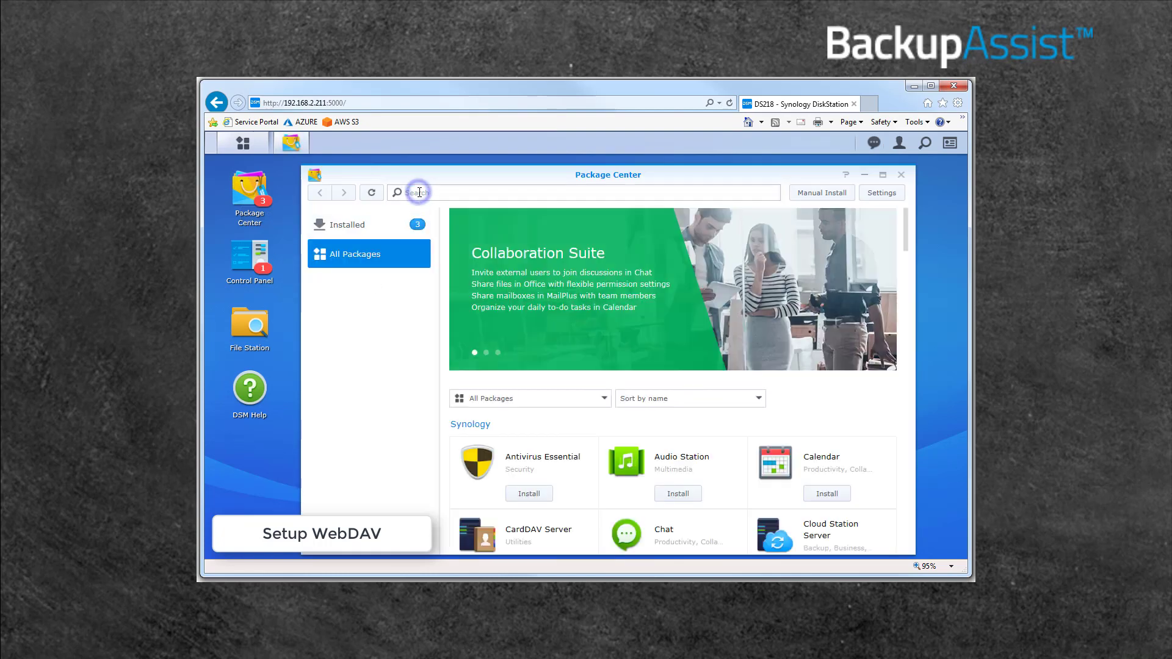
type("webdav")
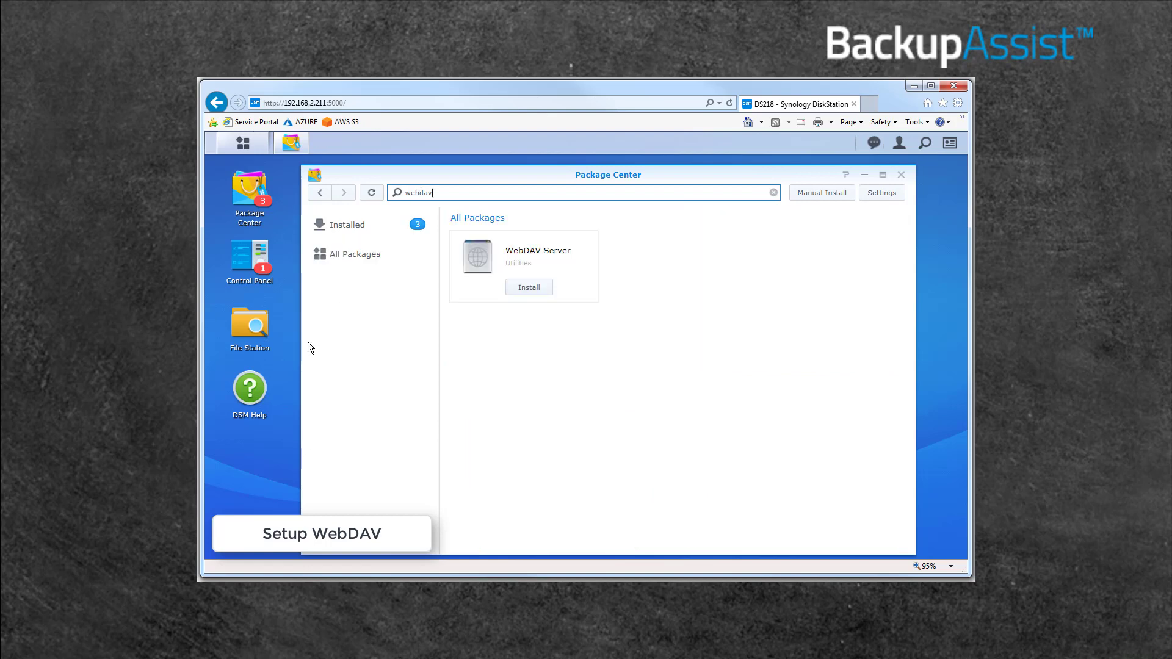
left_click(528, 287)
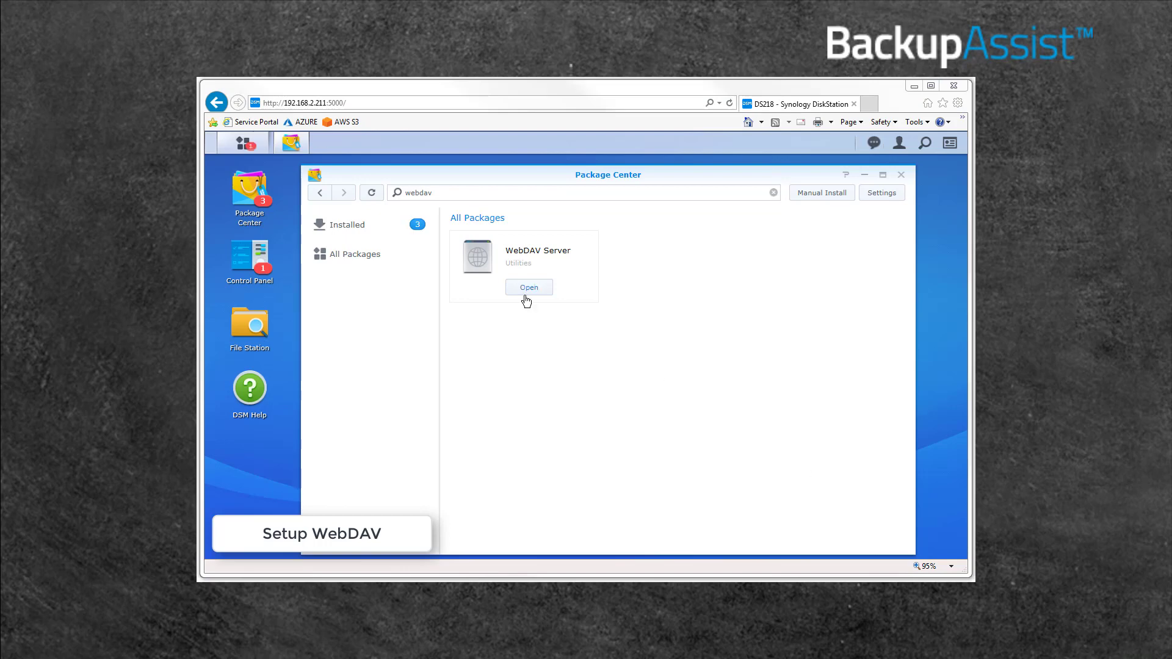
left_click(527, 287)
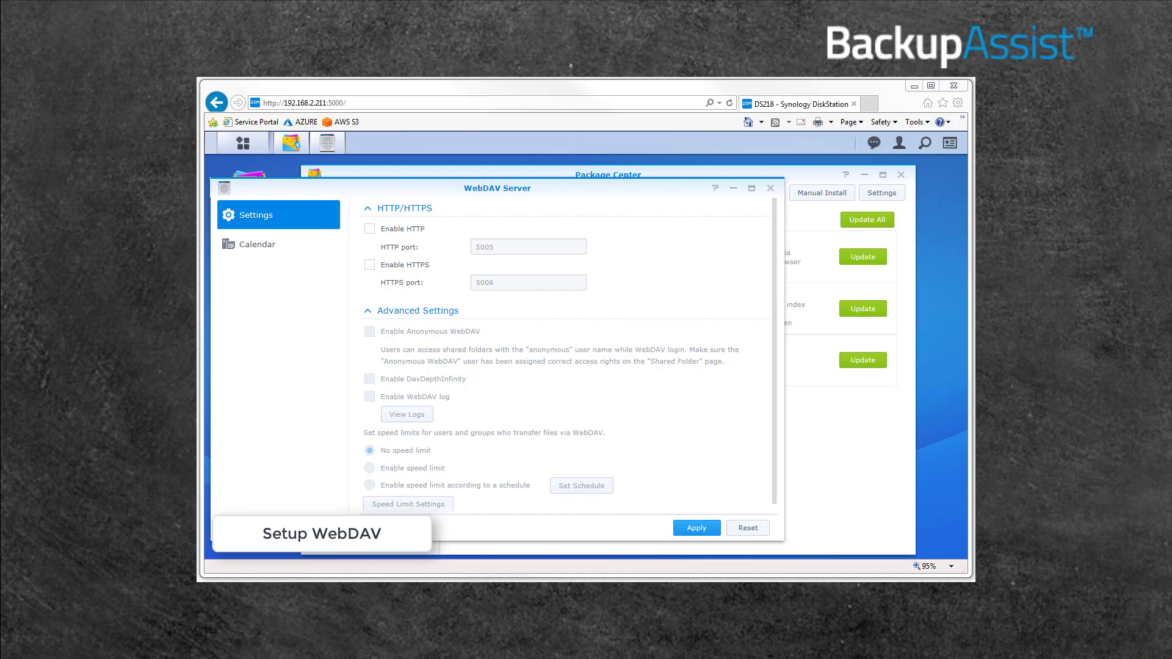
Step: Enable WebDAV over HTTP (port 5005) and HTTPS (port 5006), apply, and close the settings
left_click(369, 229)
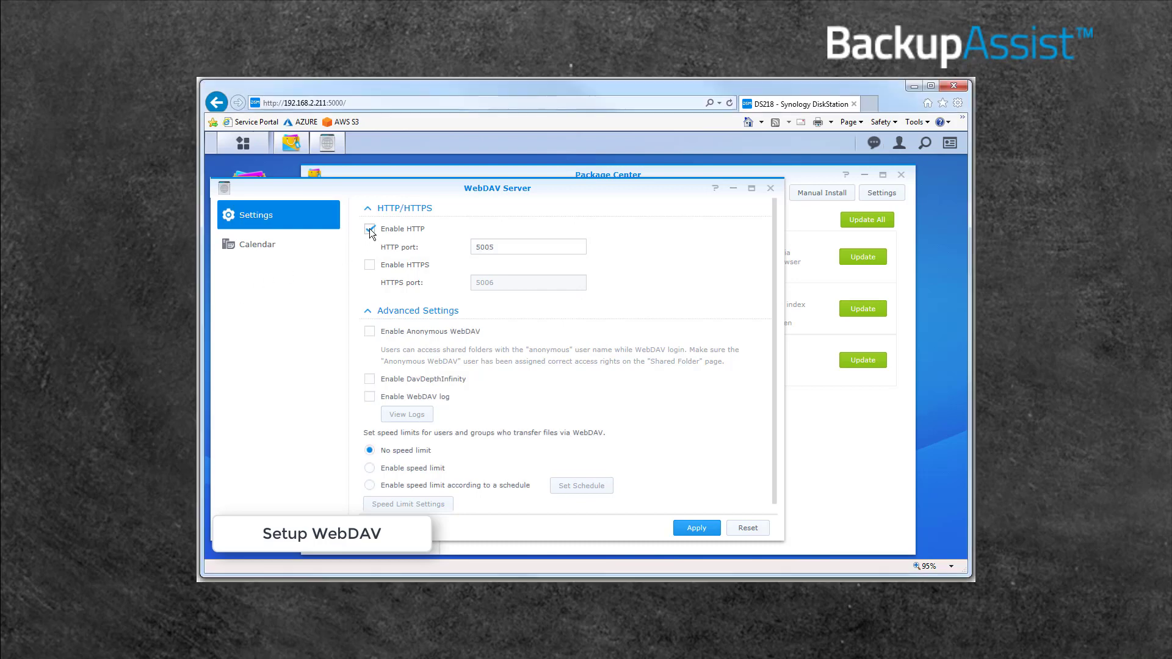
left_click(369, 229)
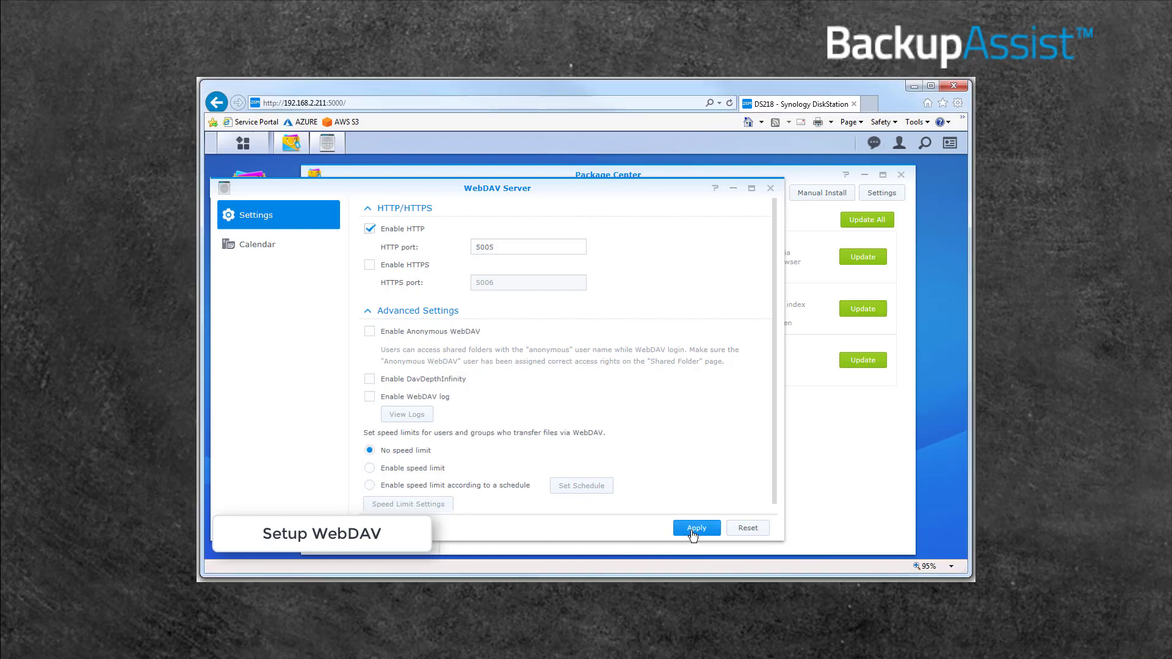
left_click(695, 528)
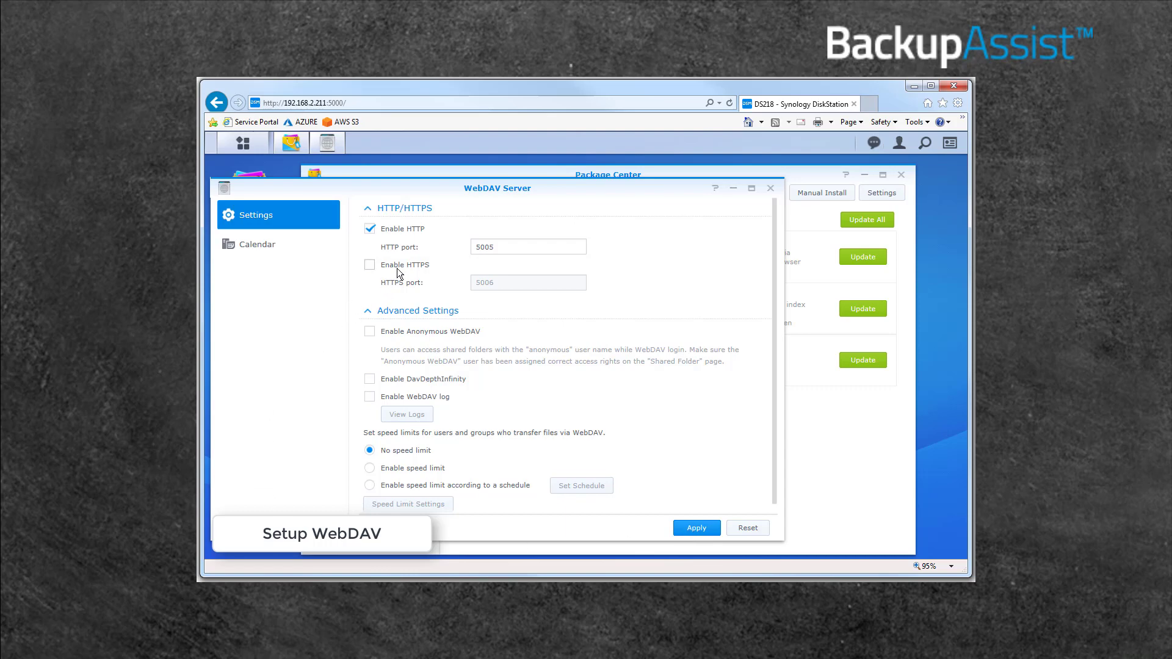
mouse_move(371, 273)
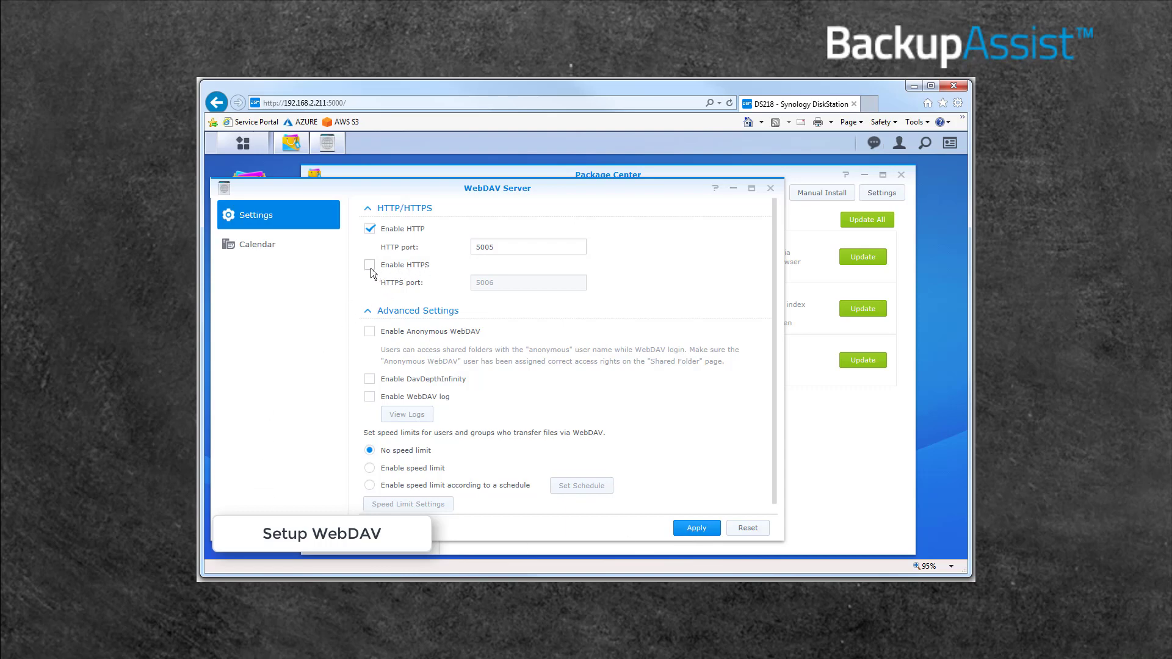
left_click(368, 265)
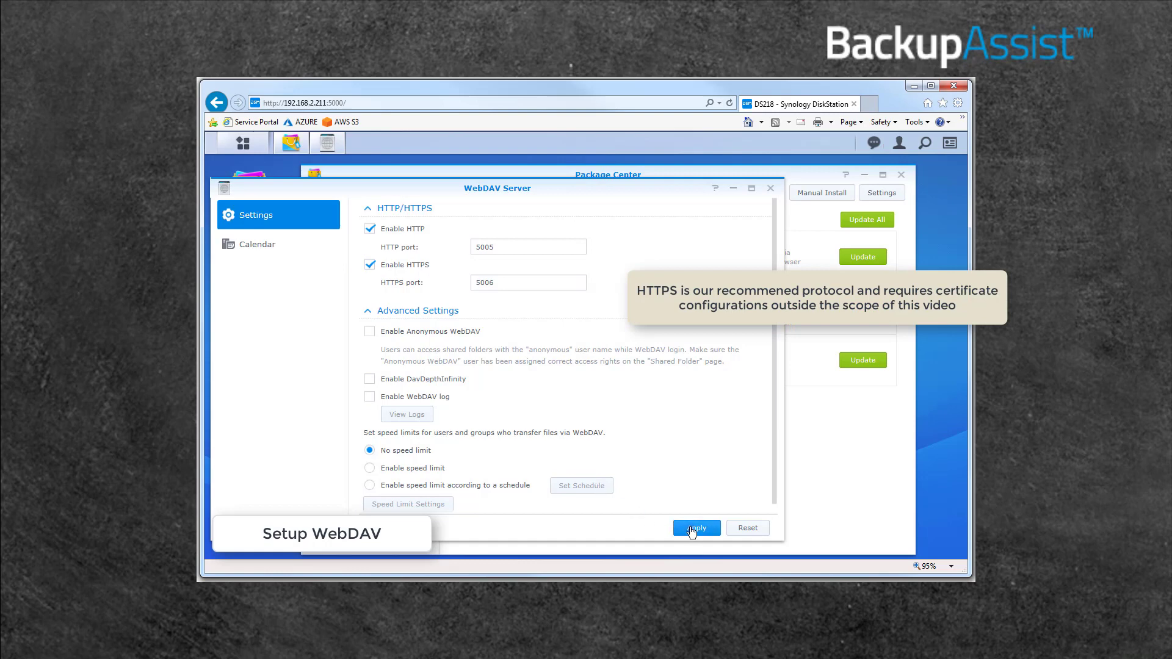
left_click(695, 527)
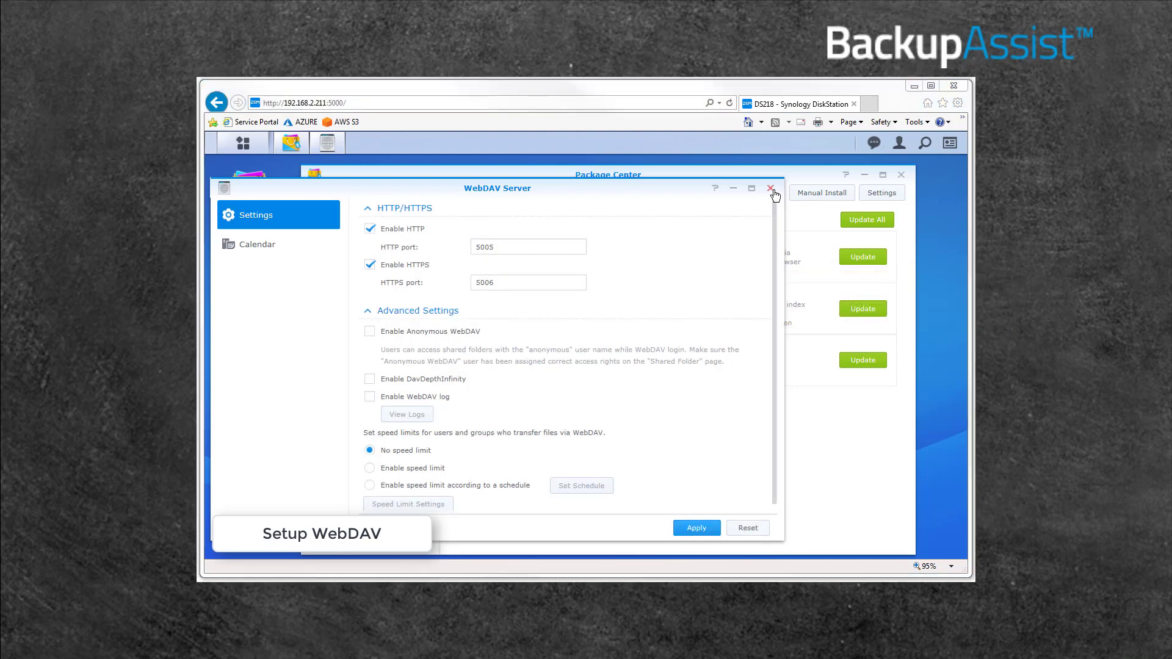
left_click(770, 188)
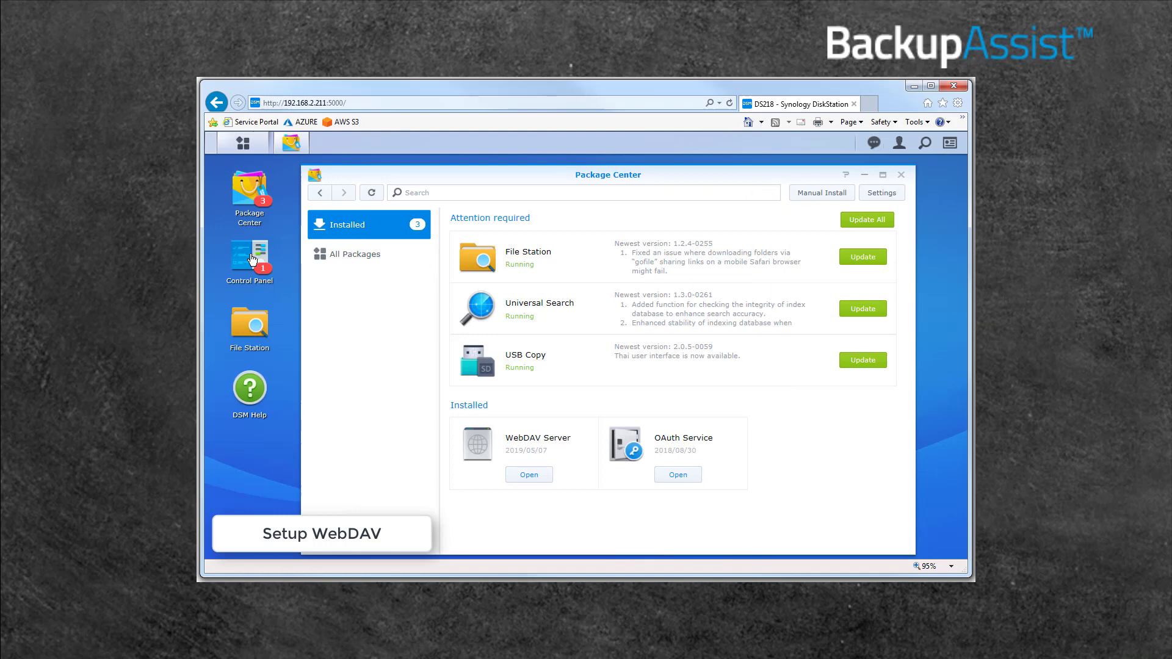
Step: Review the NAS's default certificate under Control Panel Security, then close Control Panel
left_click(249, 258)
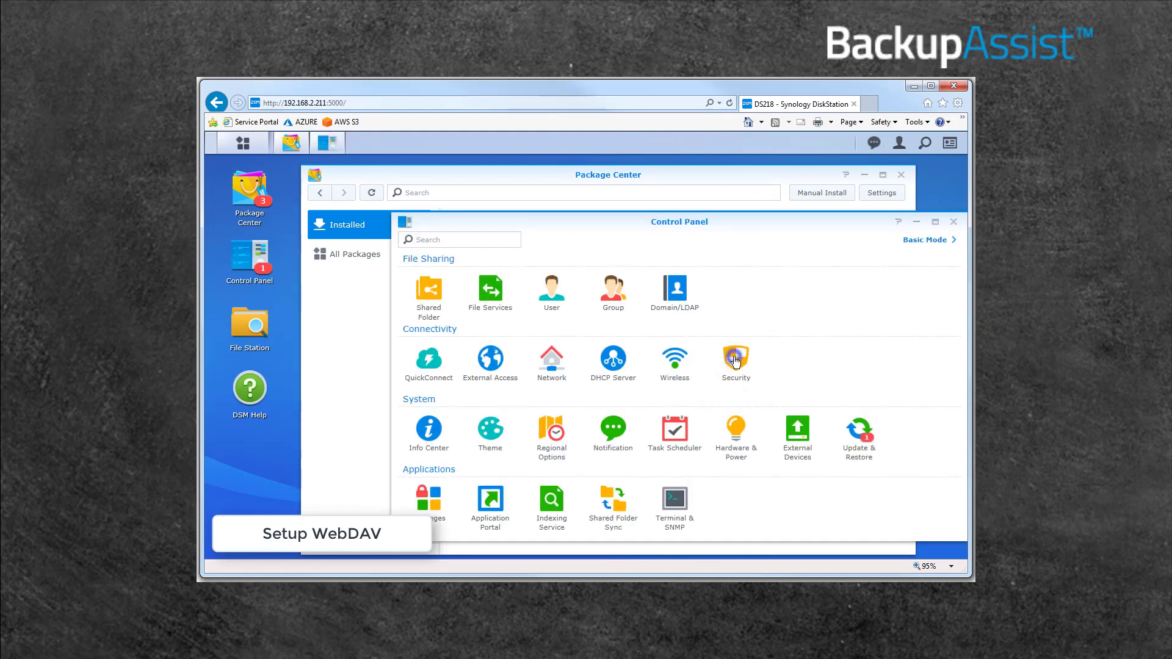
left_click(735, 357)
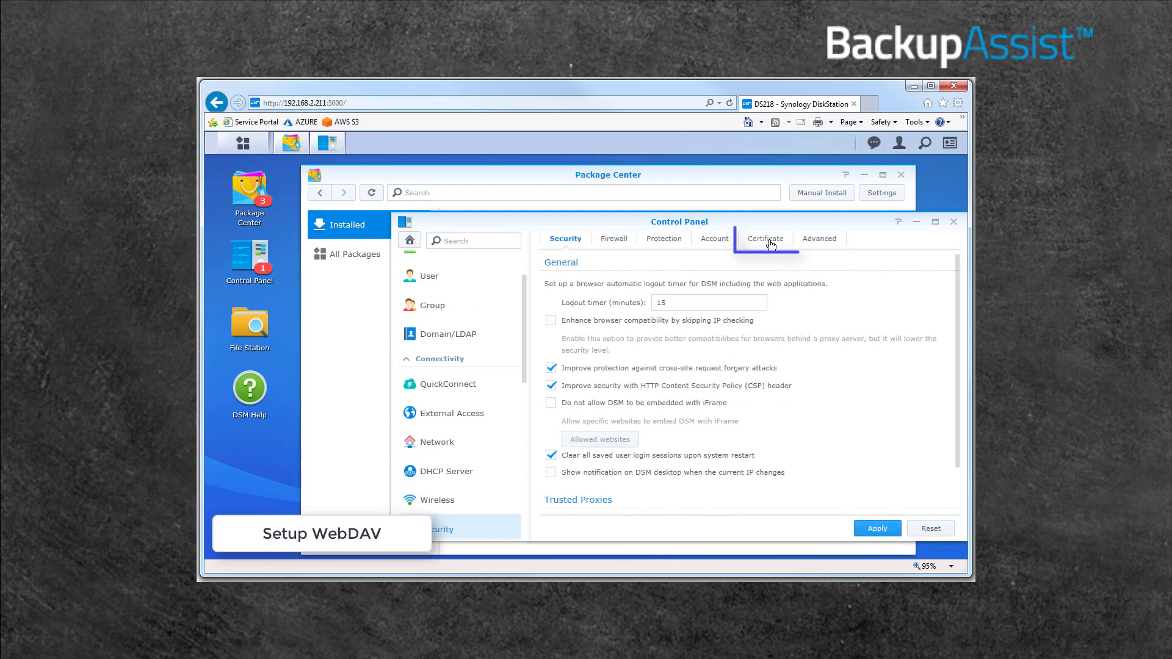
left_click(764, 238)
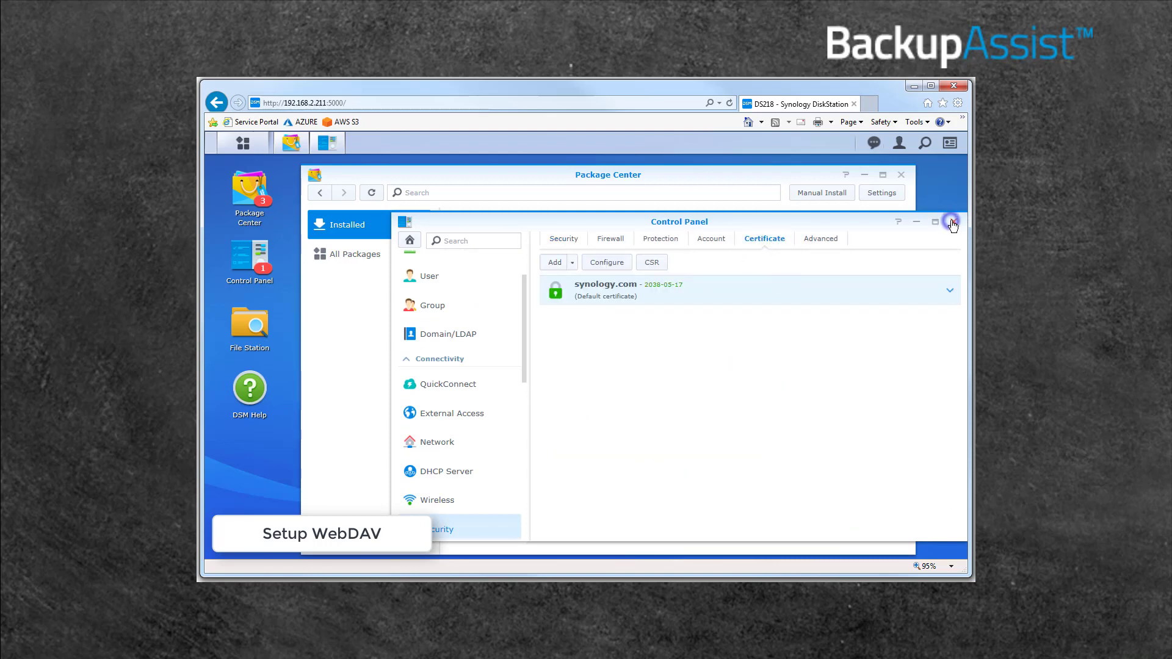
left_click(952, 223)
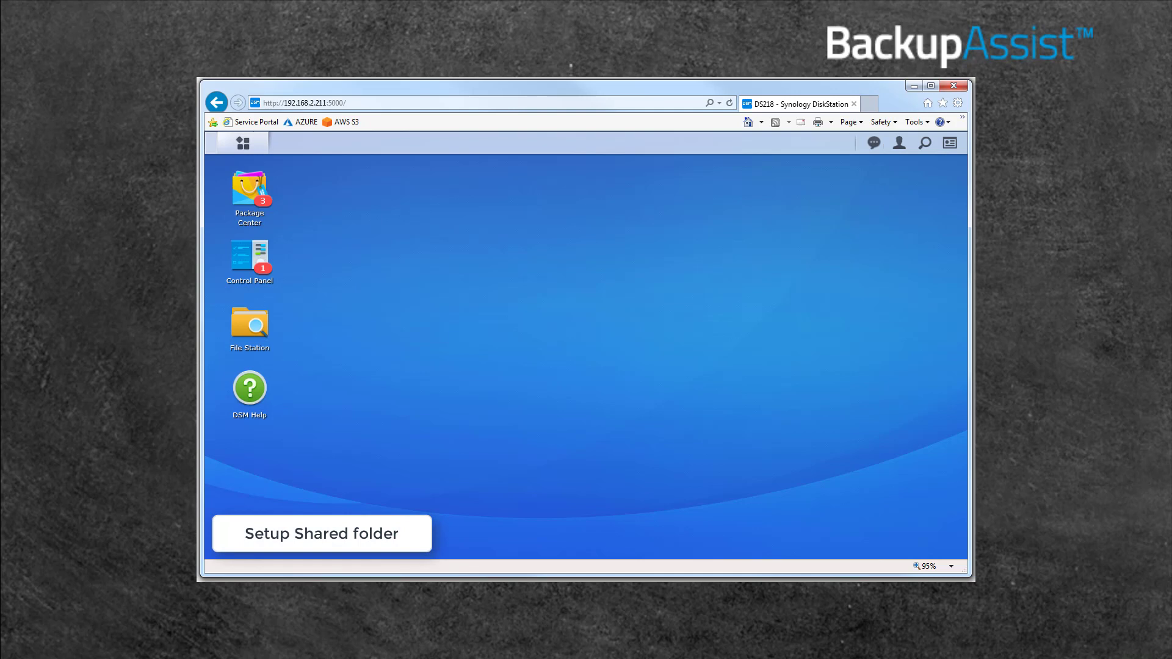
mouse_move(249, 257)
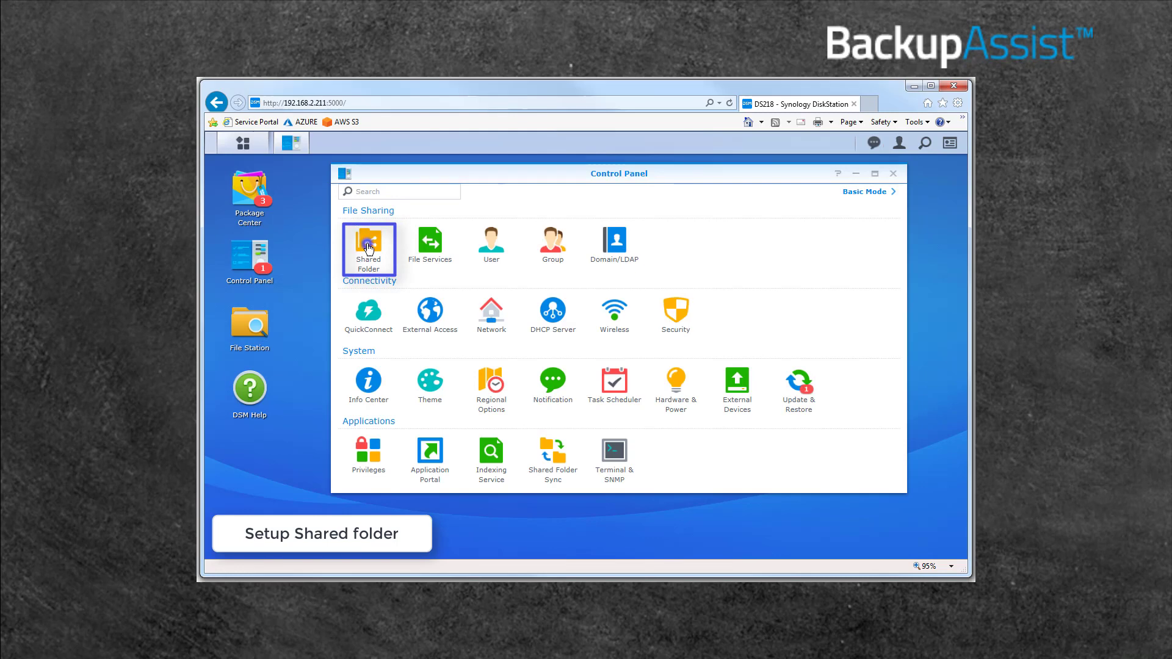
Step: Start a new shared folder named Backups described as 'All BackupAssist backups'
left_click(367, 248)
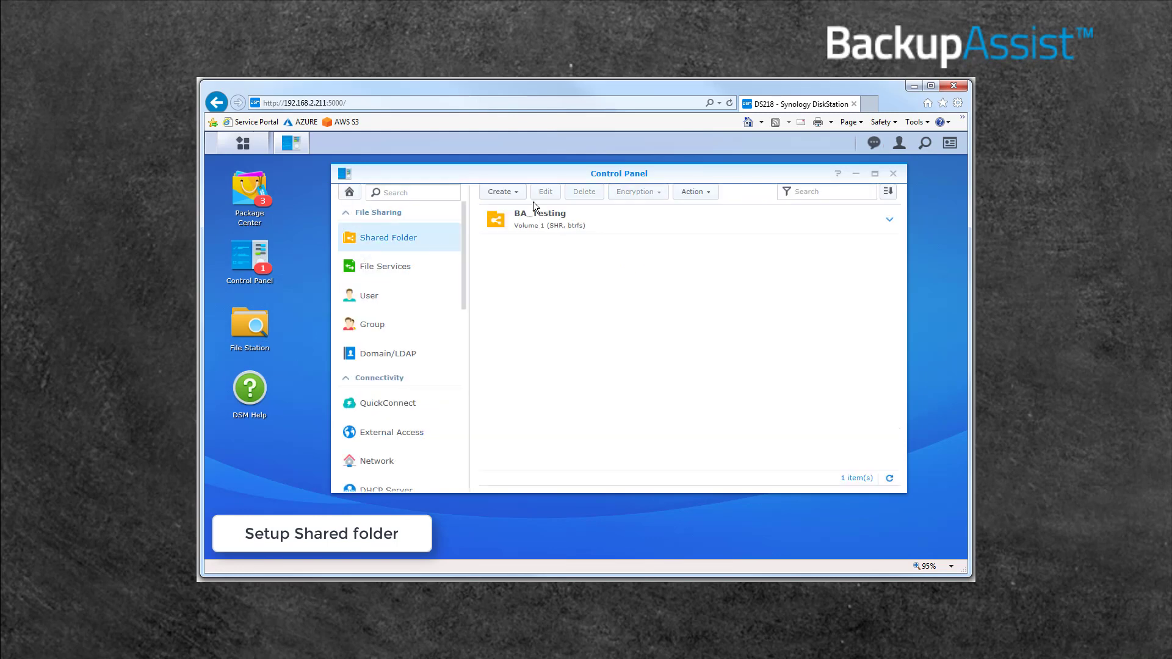
left_click(499, 192)
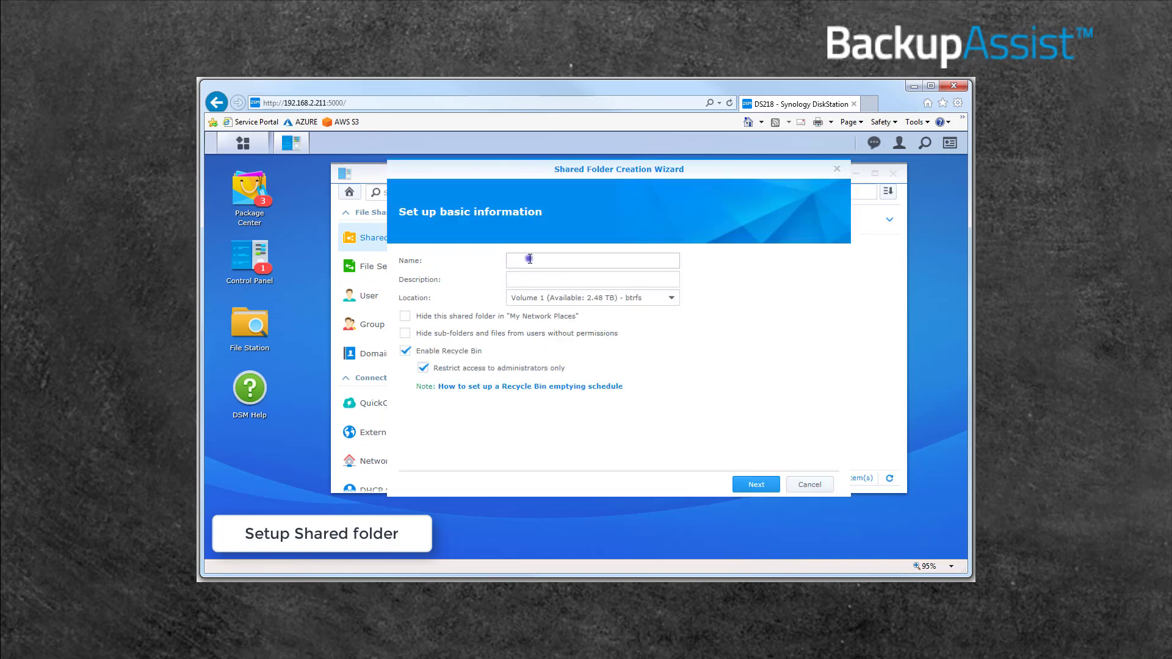
type("Back")
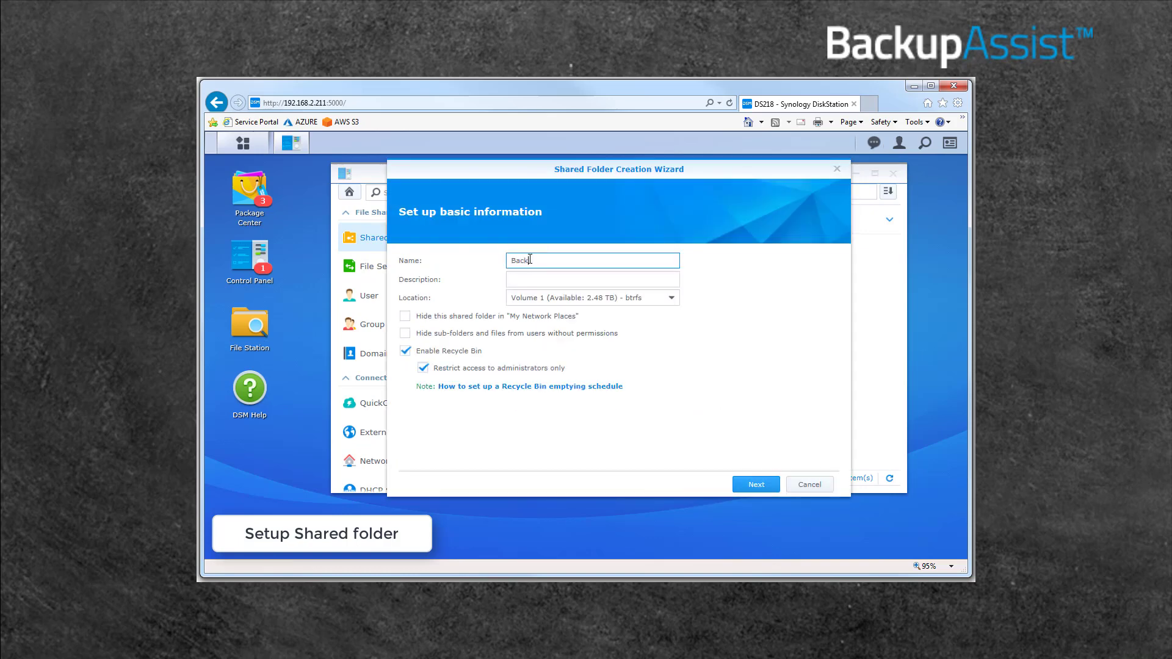
type("All BackupAssist backups")
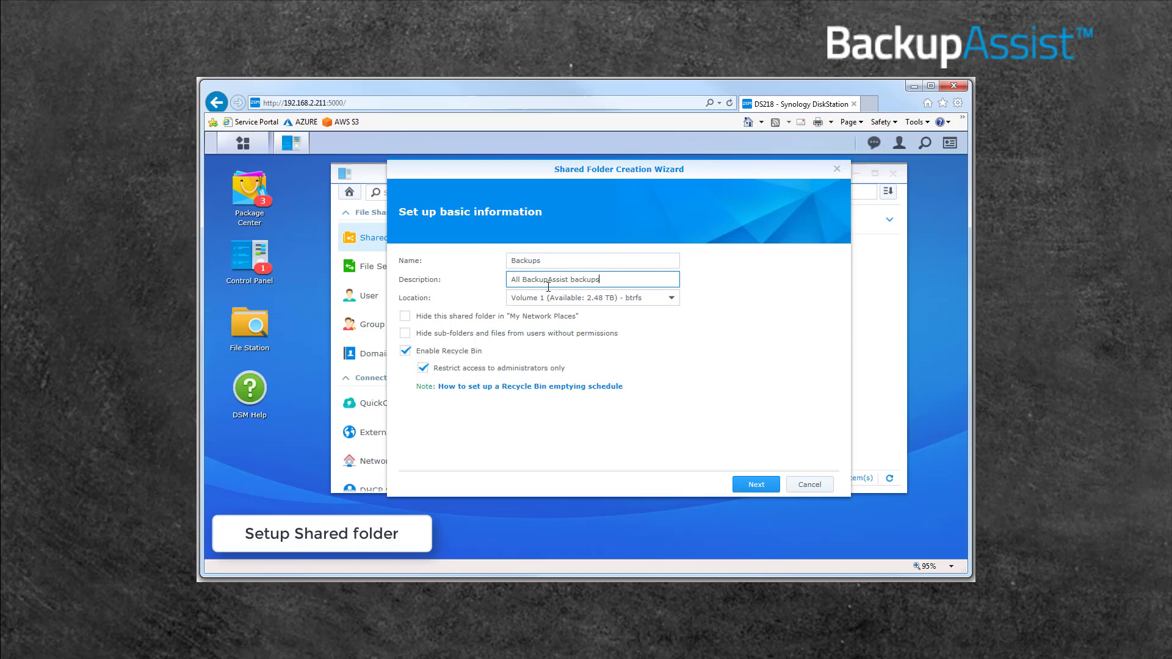
Step: Skip encryption and advanced settings and apply the new Backups shared folder
left_click(755, 484)
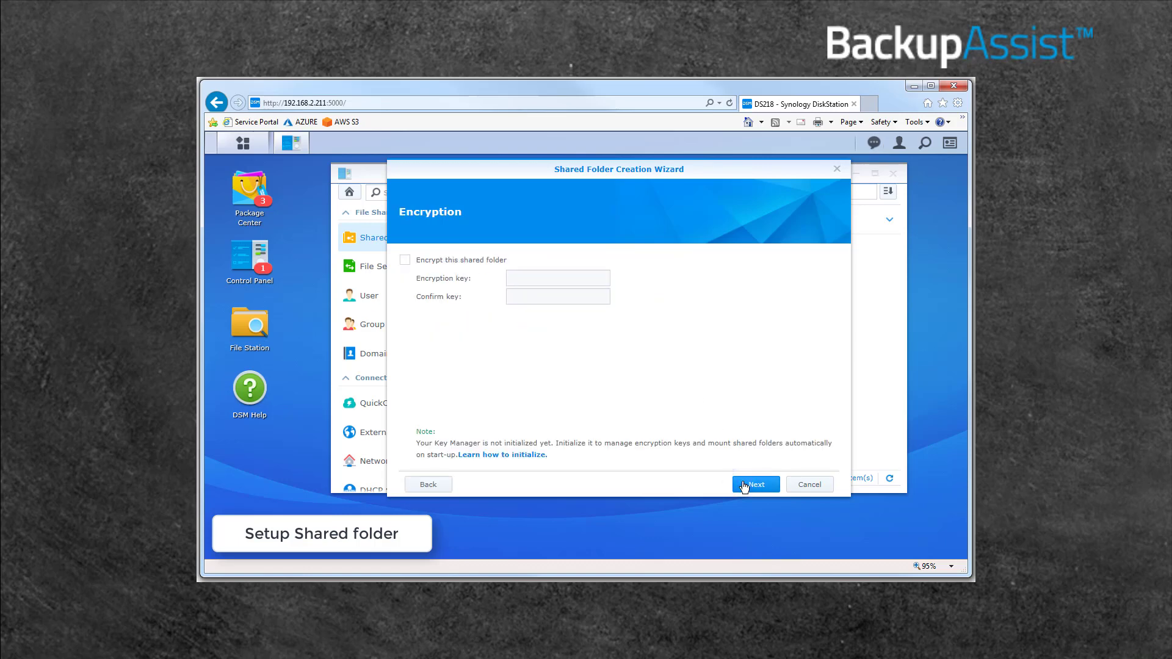
left_click(755, 485)
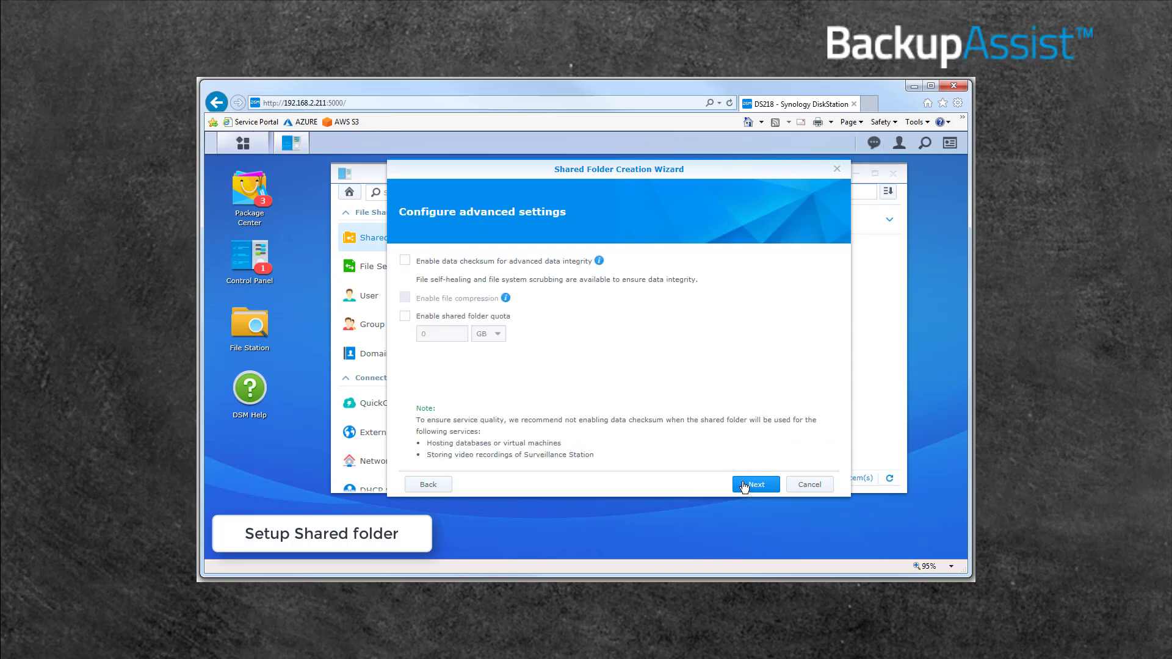
left_click(754, 485)
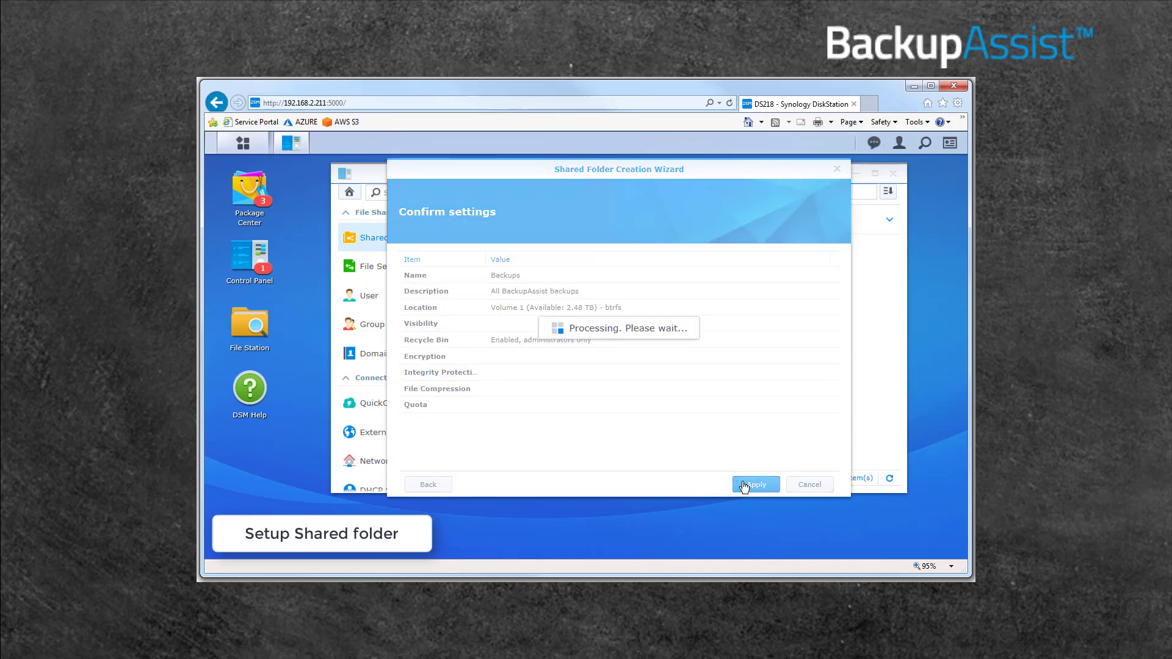
left_click(754, 483)
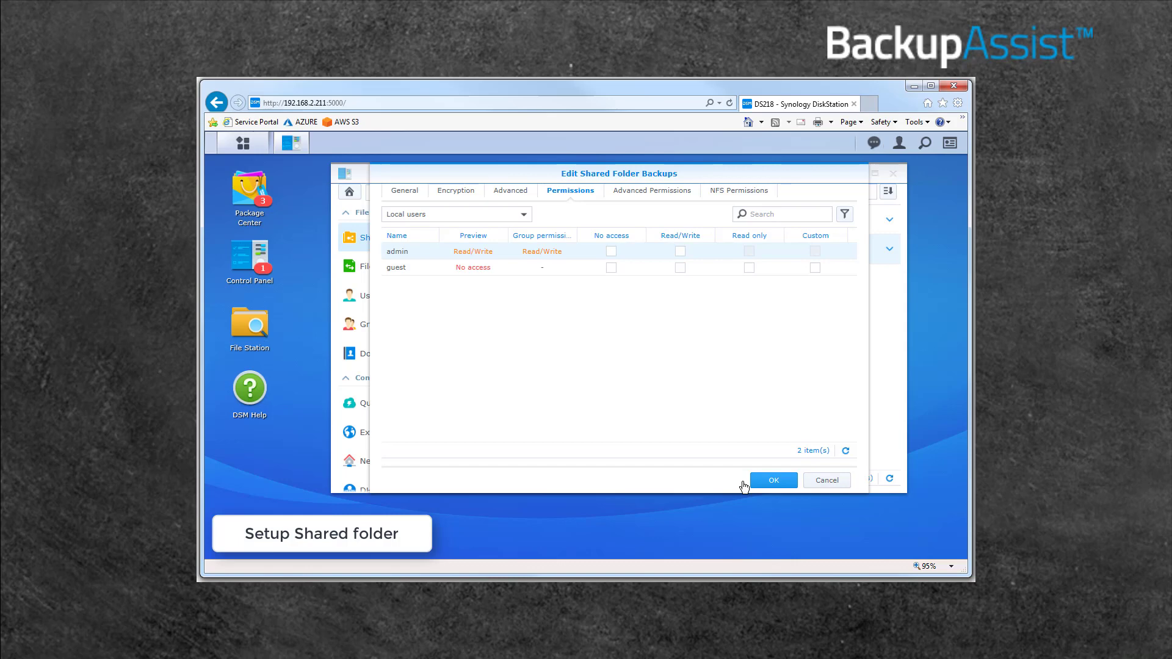
mouse_move(433, 384)
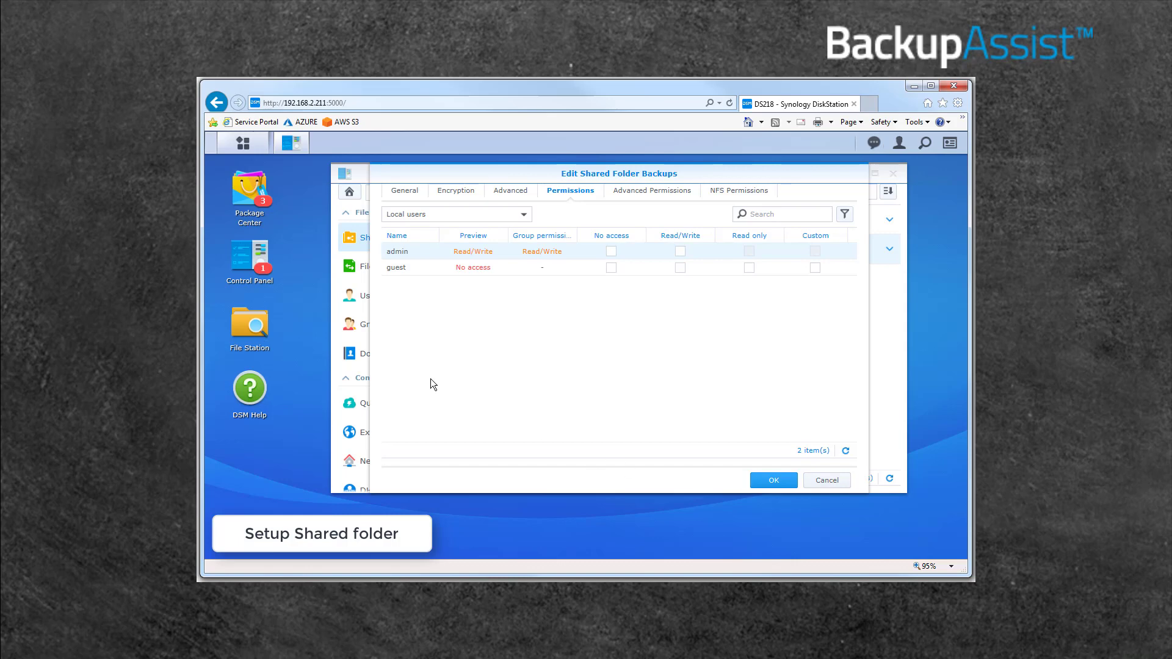
mouse_move(401, 293)
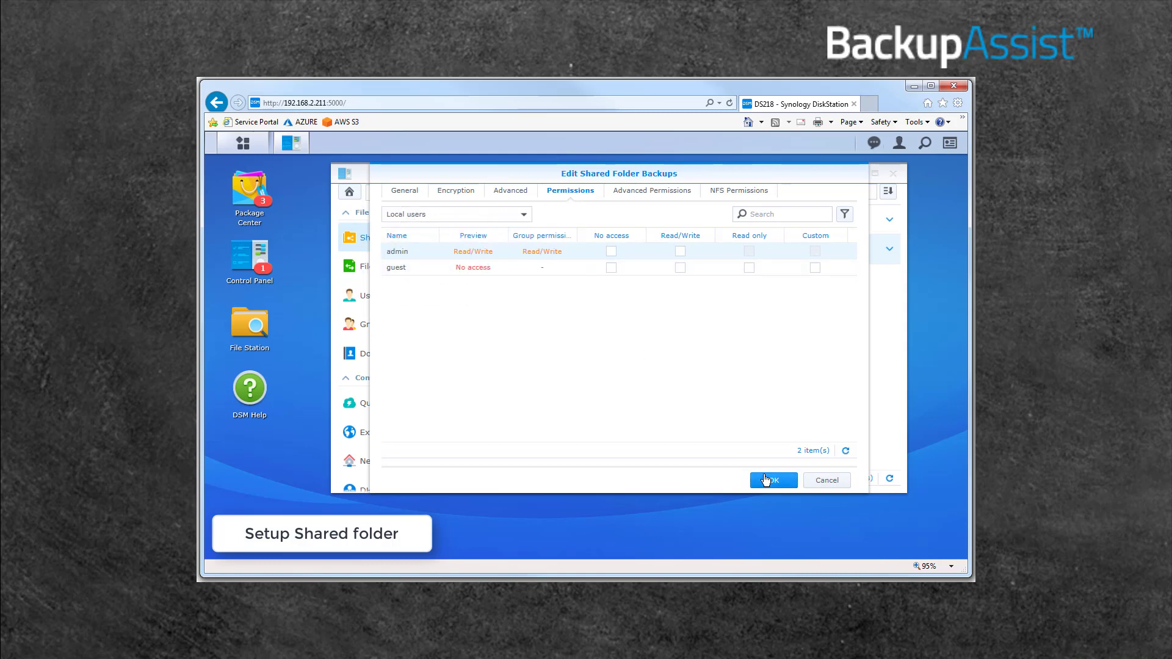
Step: Accept admin Read/Write permissions so Backups joins the shared folder list
left_click(772, 480)
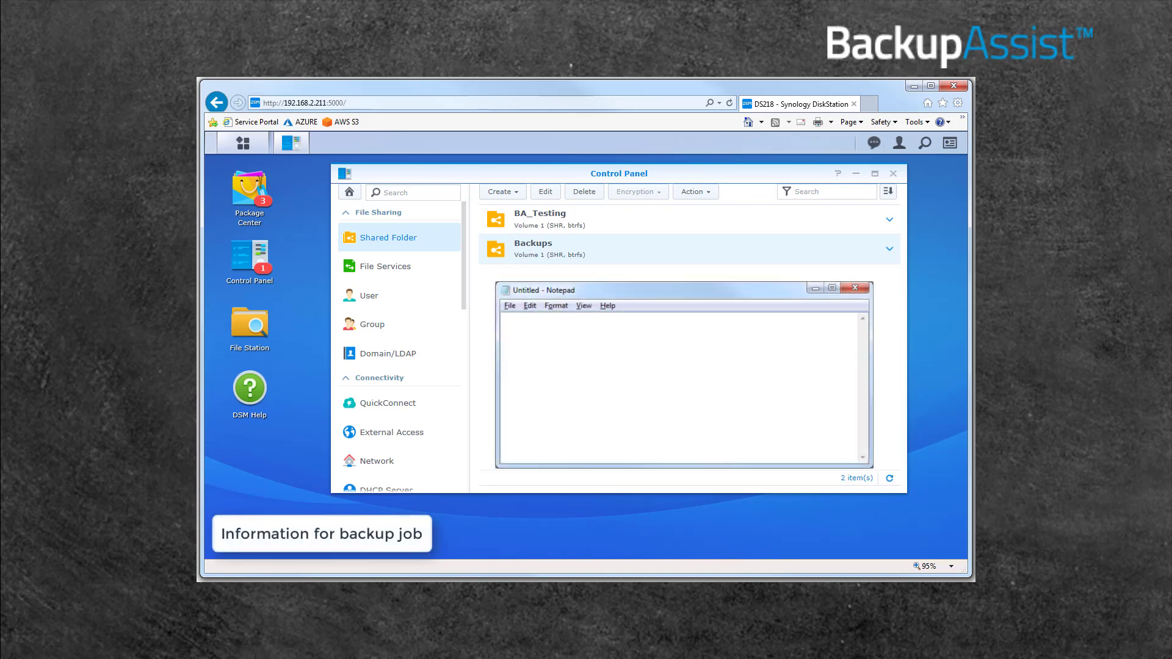
Step: Note 'Name' in Notepad and check the admin account in the NAS user list
type("Name")
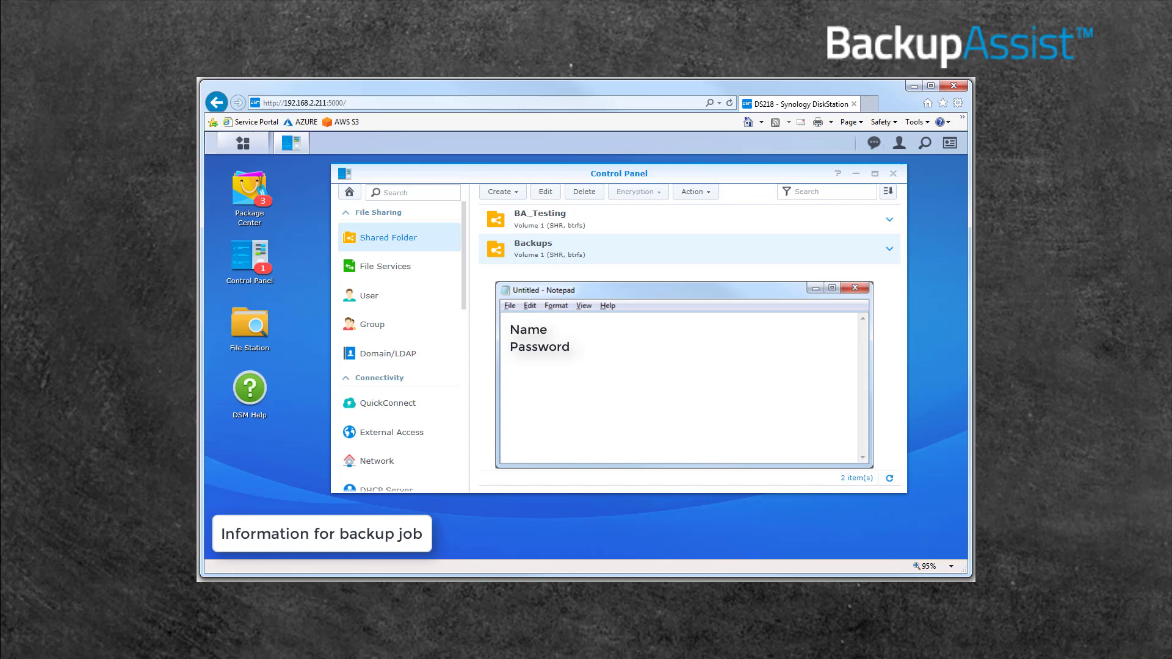
mouse_move(373, 323)
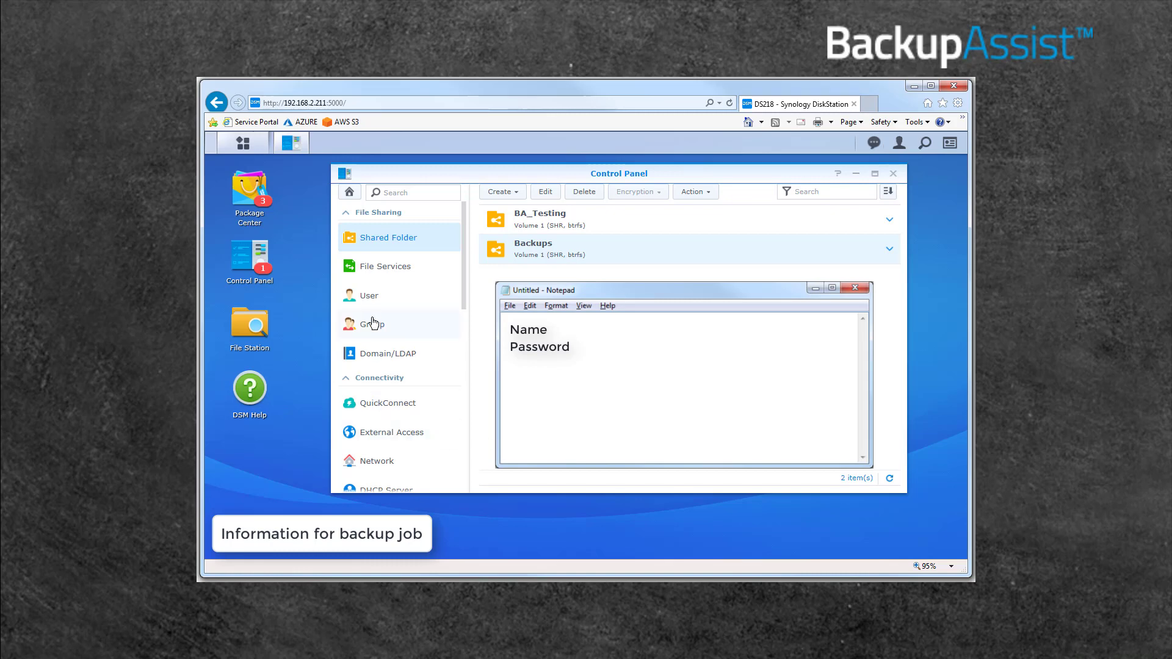
left_click(368, 296)
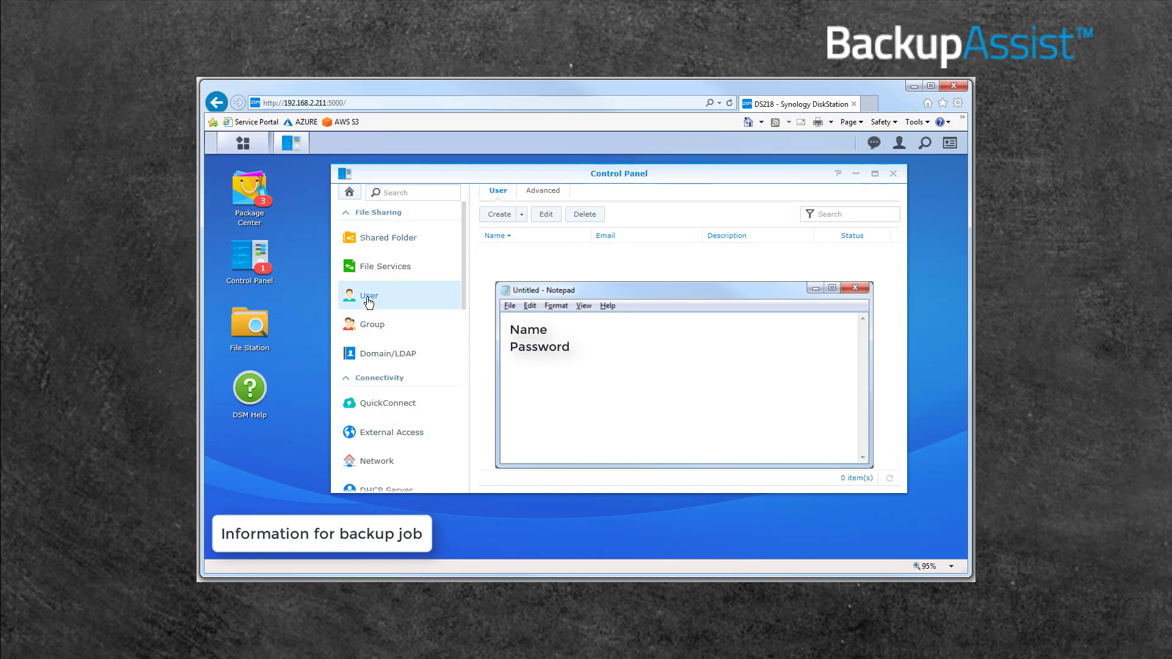
left_click(369, 296)
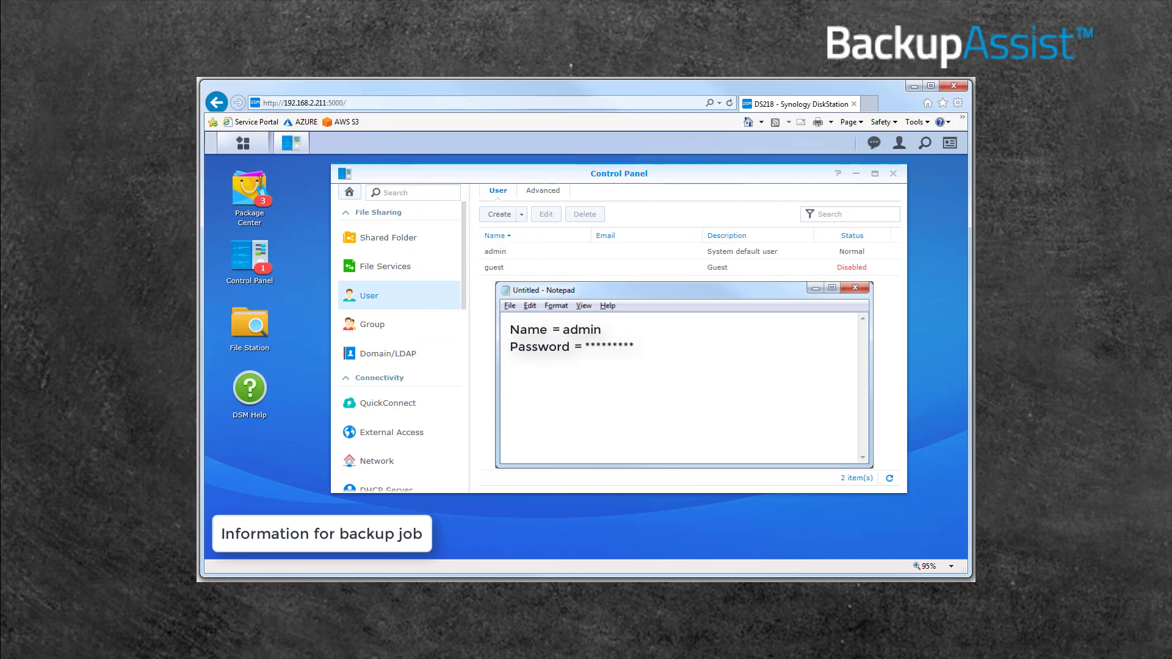
type("Server URL =")
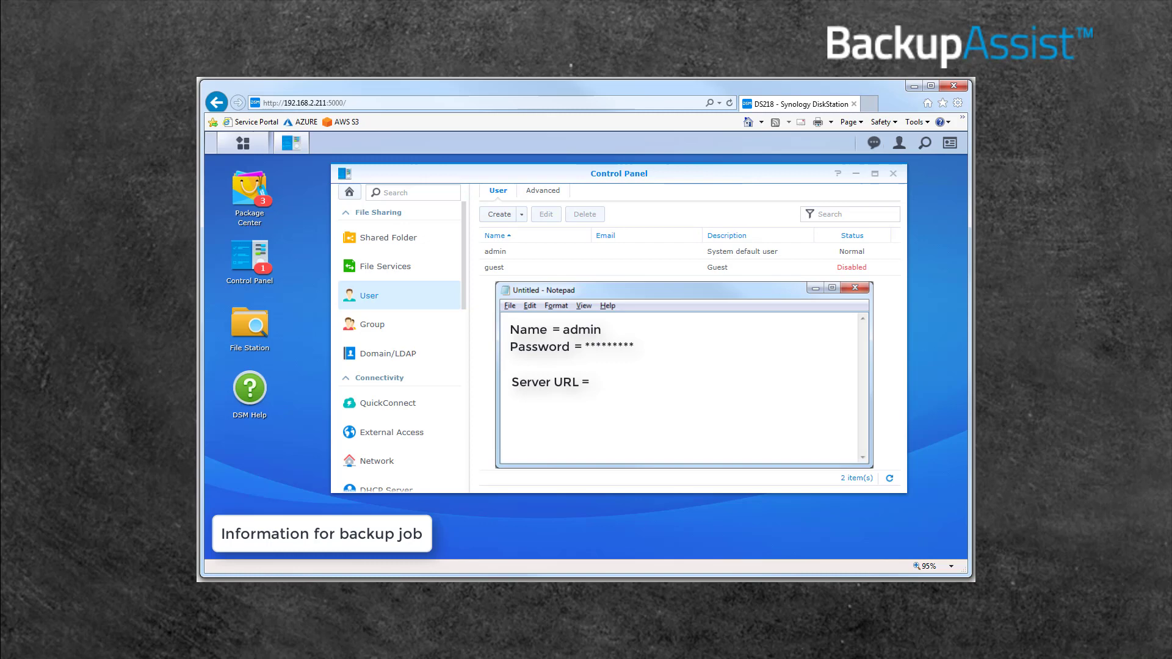
type("HTTP://")
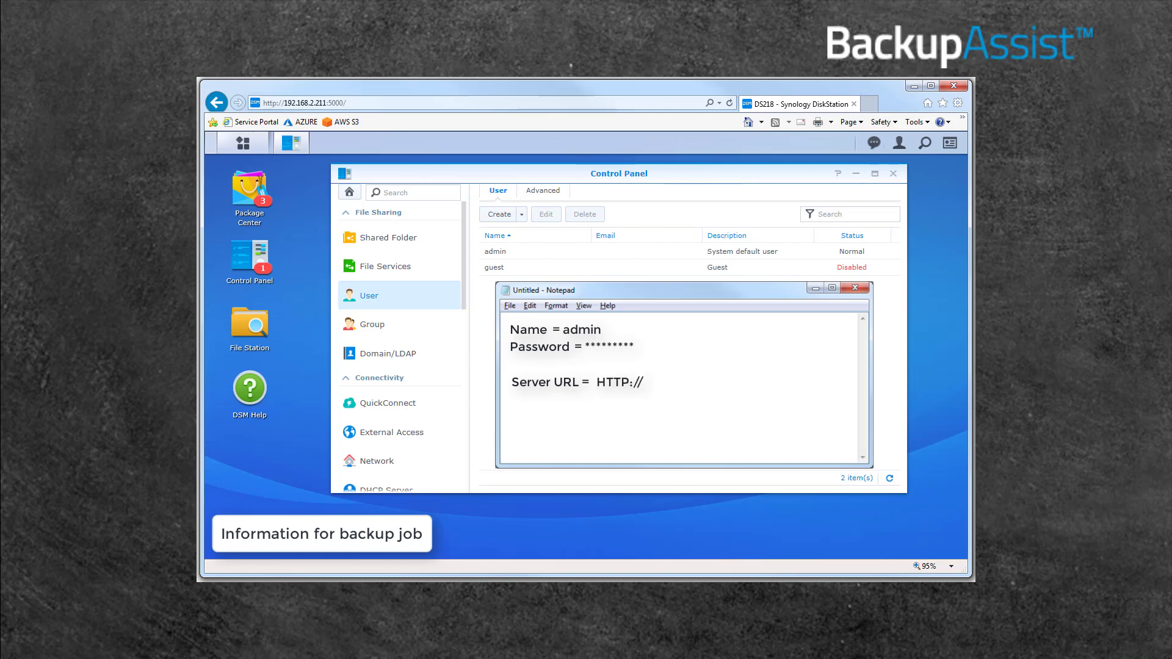
type("192.168.2.211")
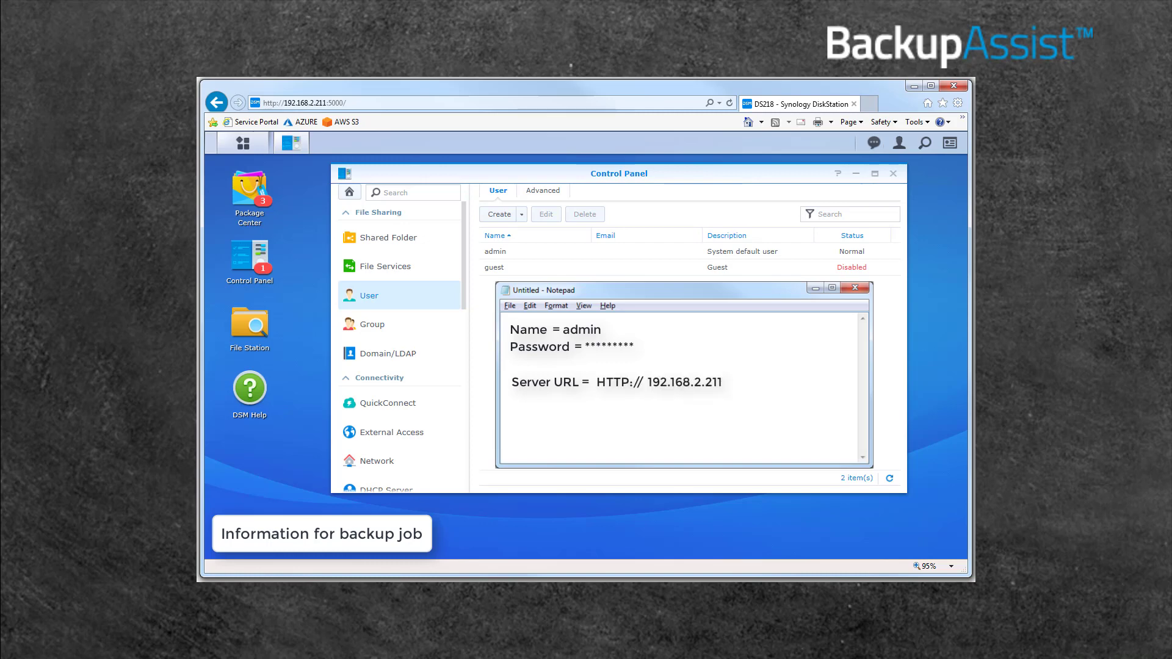
type(":5005")
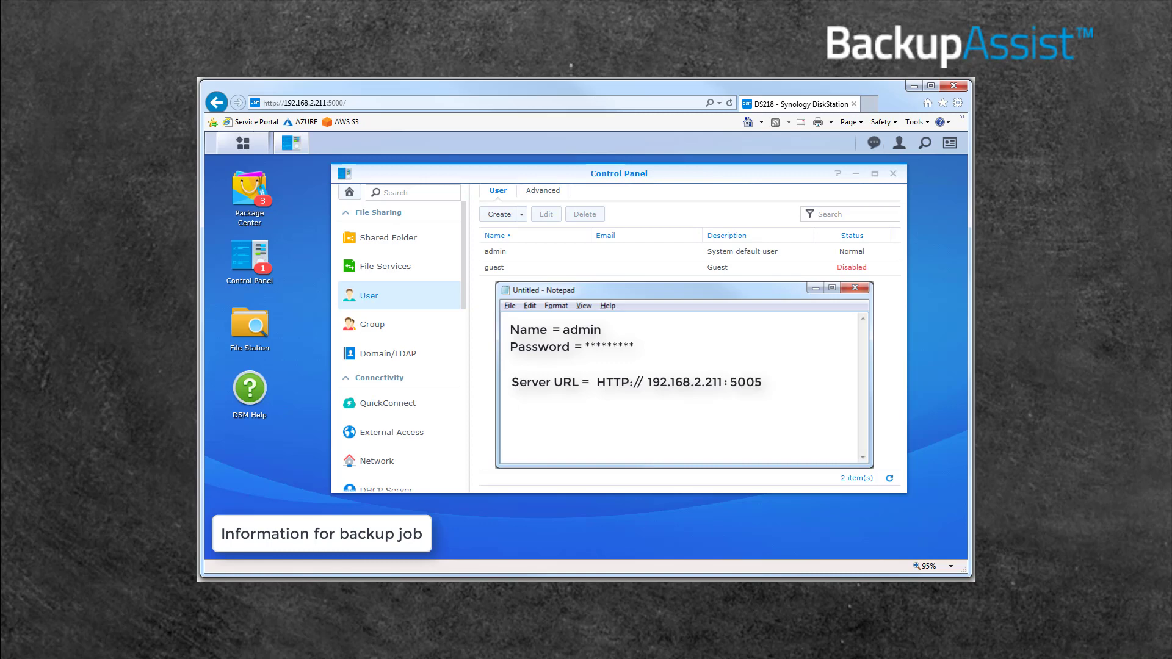
type("/backups")
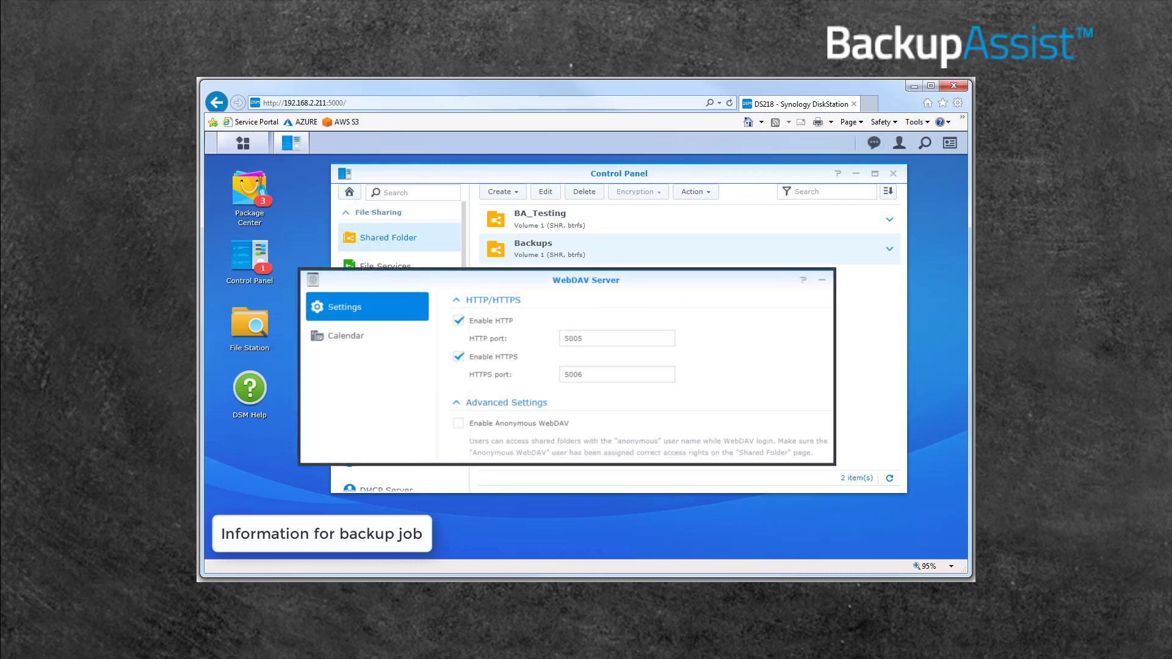
left_click(617, 338)
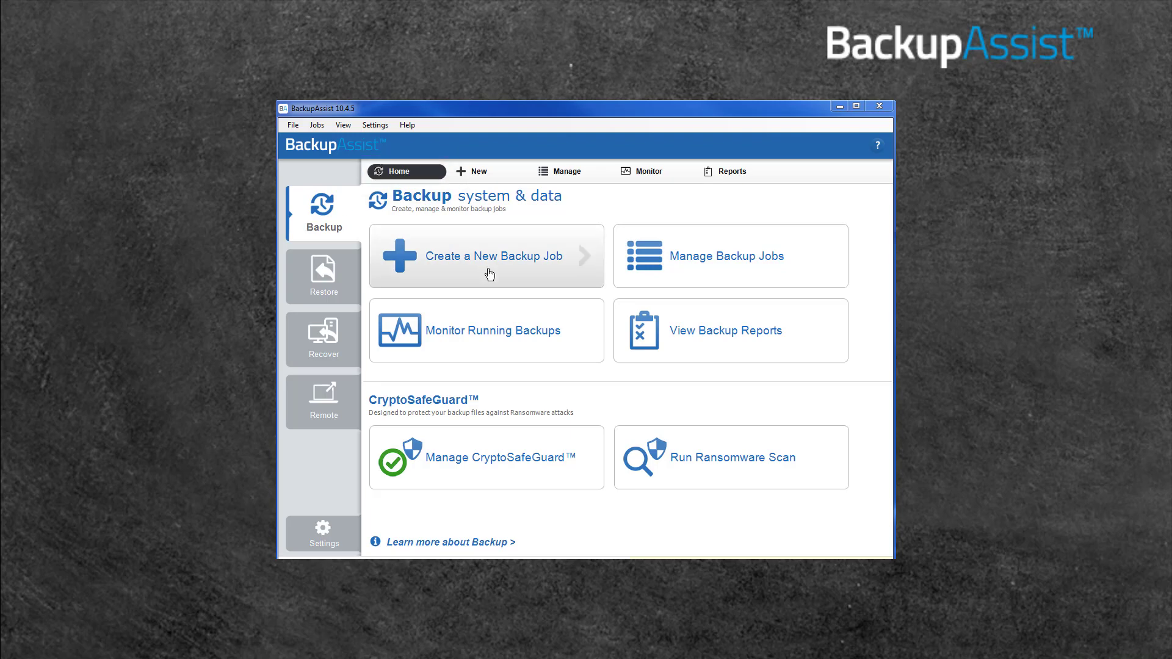
Step: Start a new Cloud Backup job with Local Disk C: selected and continue to Destination media
left_click(486, 255)
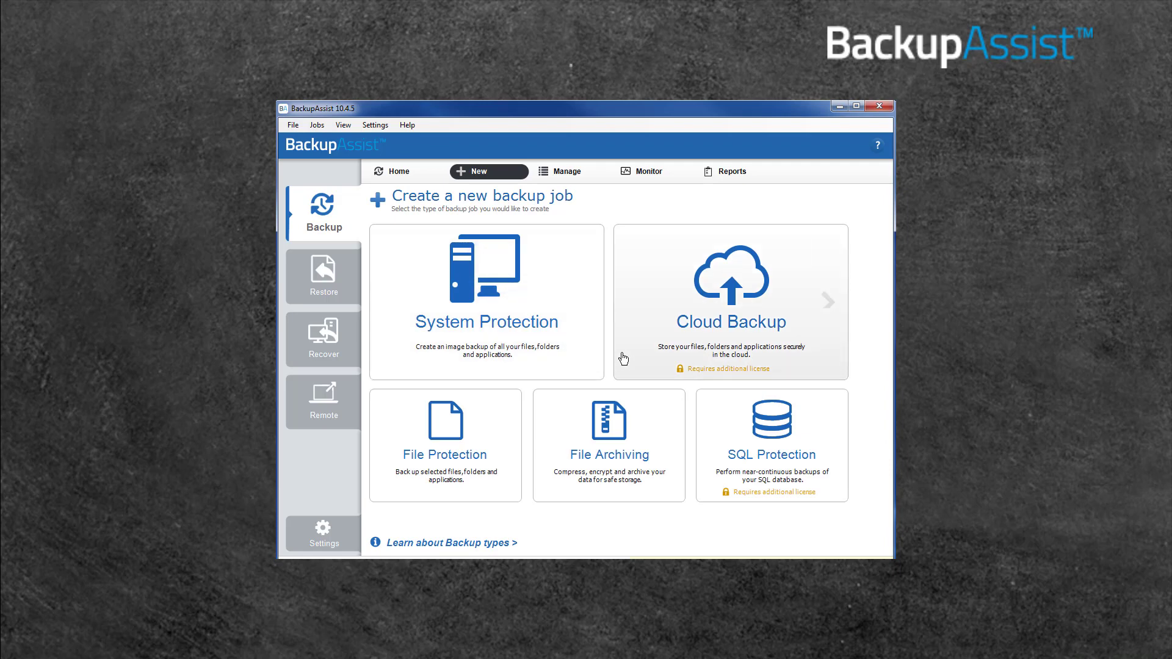
left_click(730, 302)
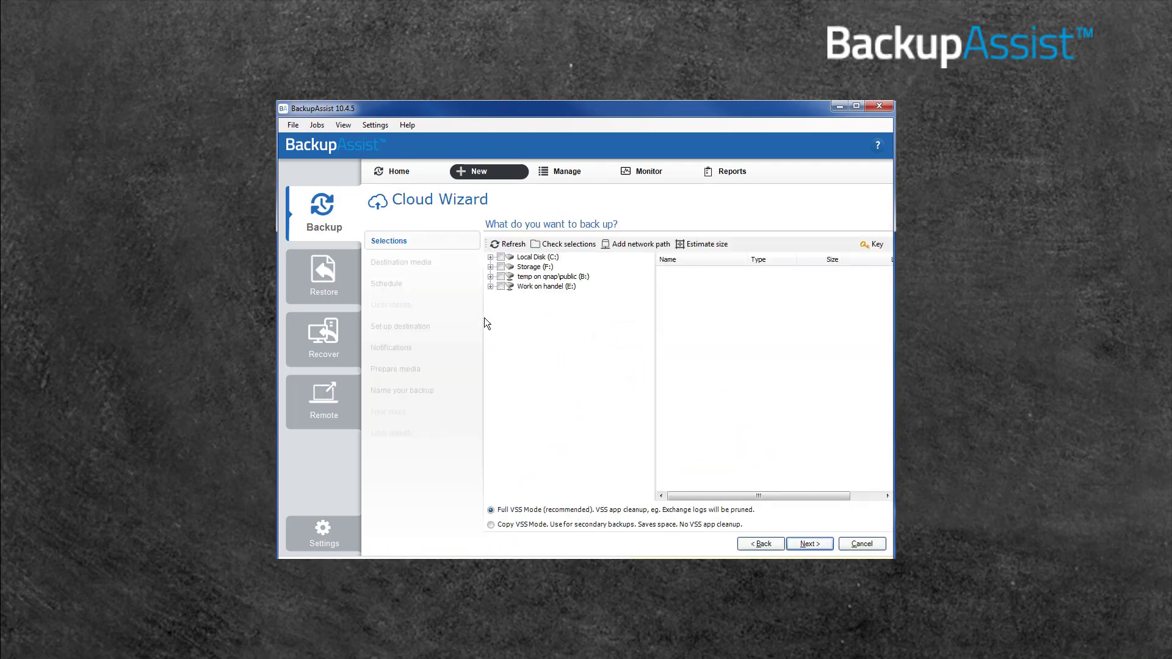
mouse_move(467, 261)
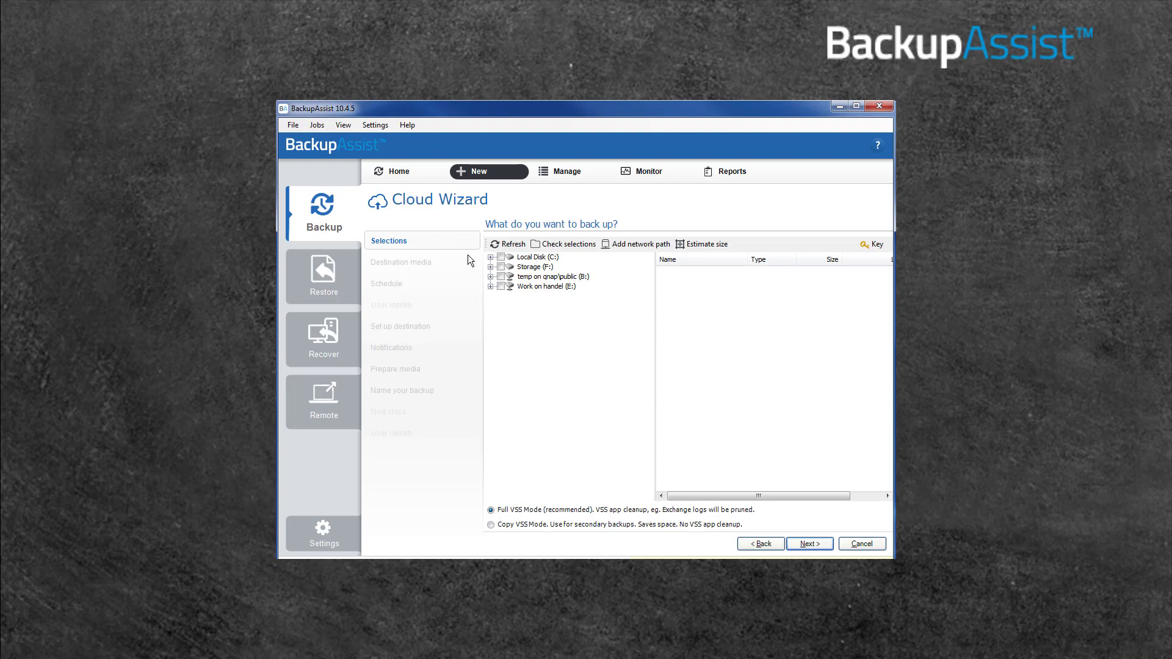
left_click(389, 241)
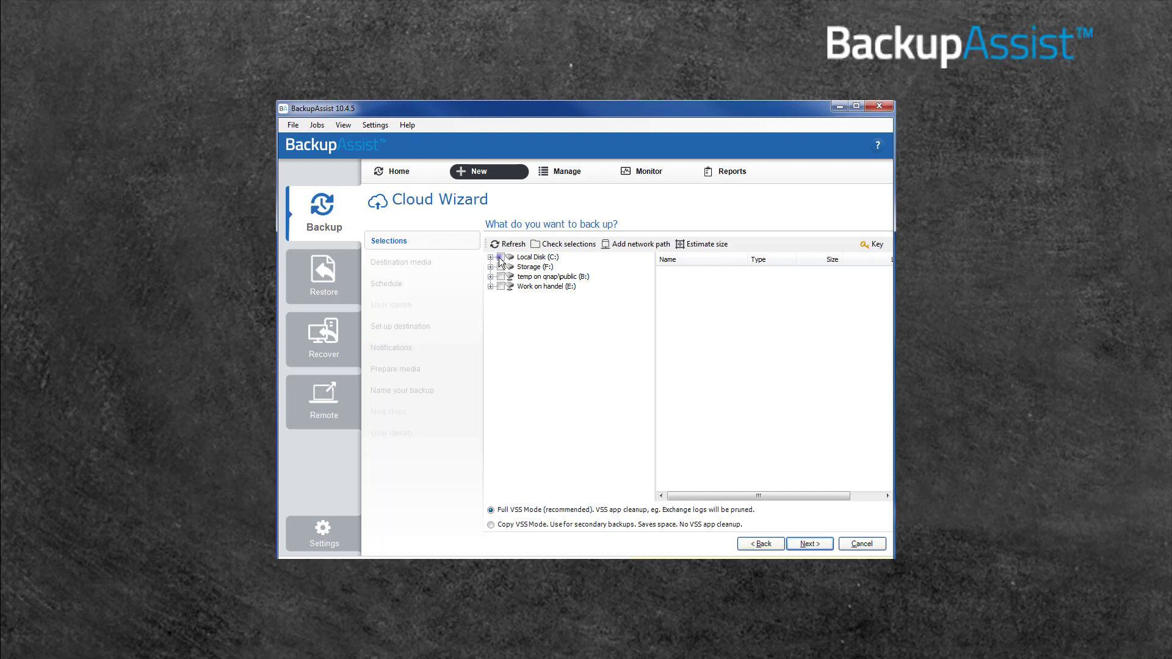
left_click(809, 544)
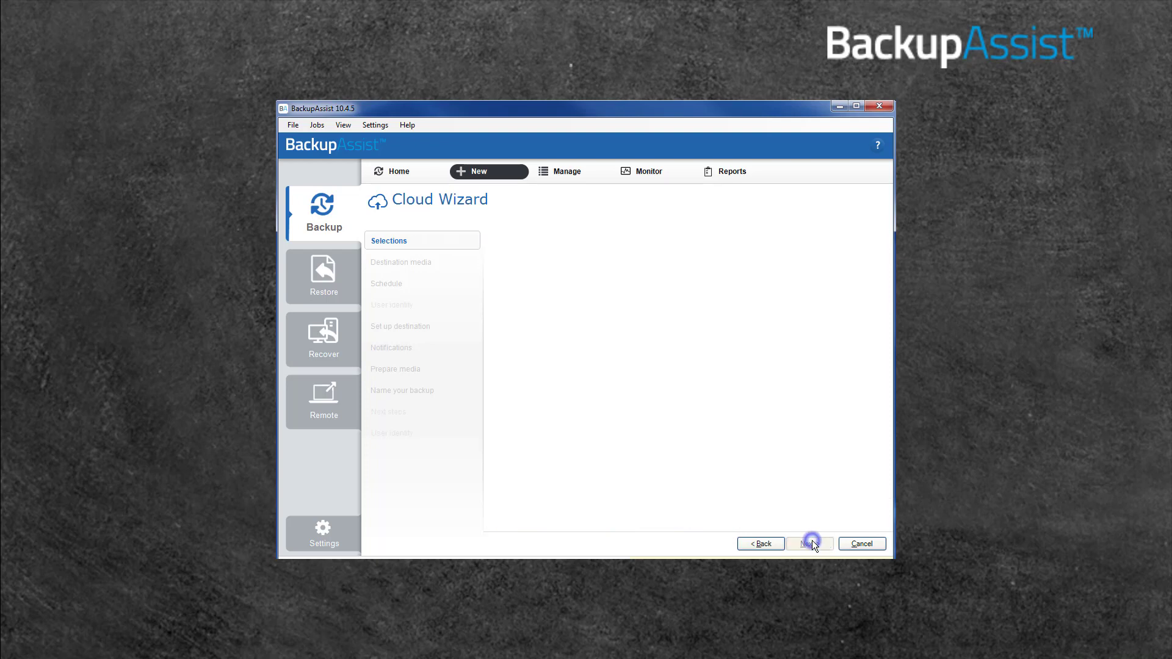
left_click(810, 544)
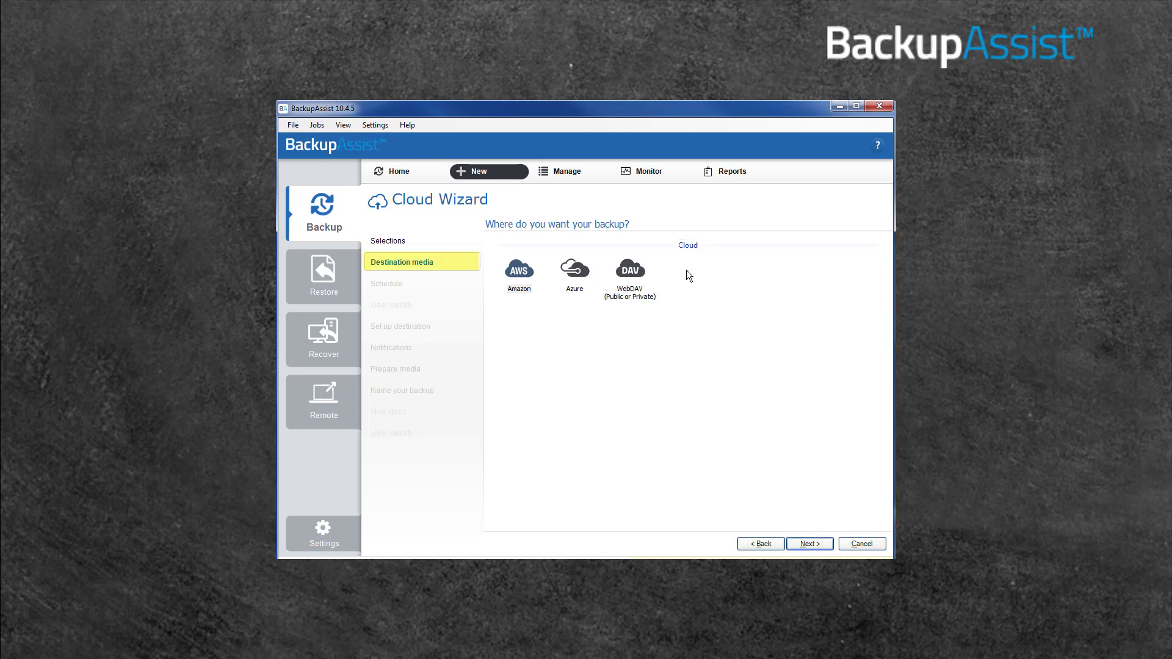
Step: Choose WebDAV as destination and keep the Basic Monday–Friday 10:00 PM schedule
left_click(630, 271)
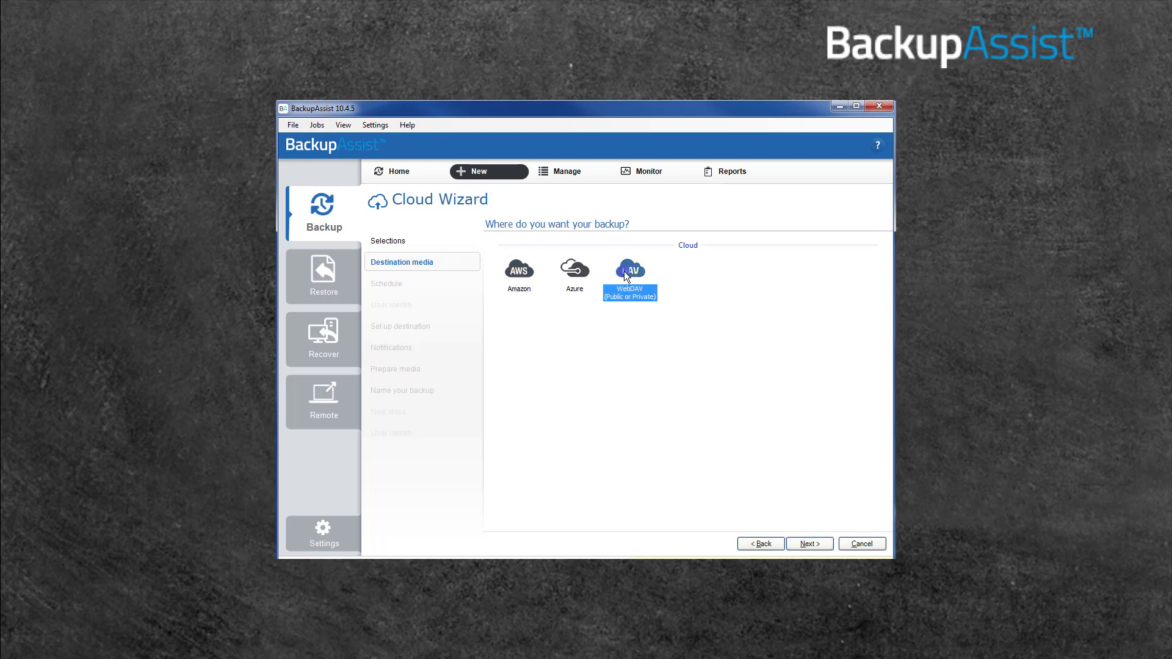
left_click(810, 543)
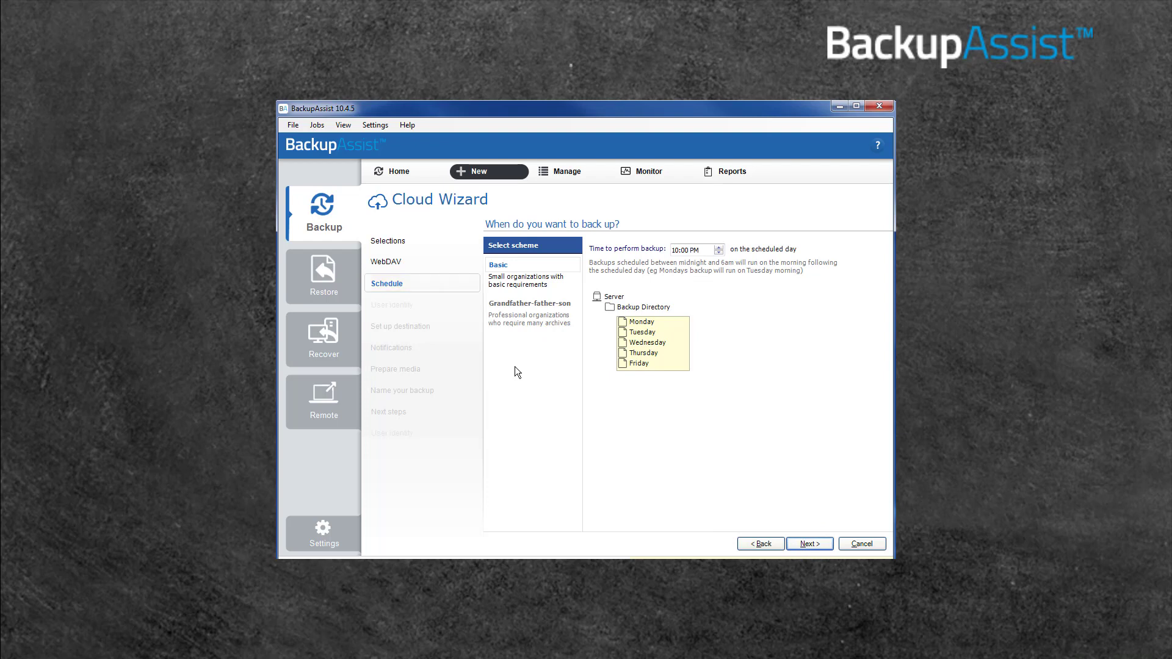
mouse_move(506, 322)
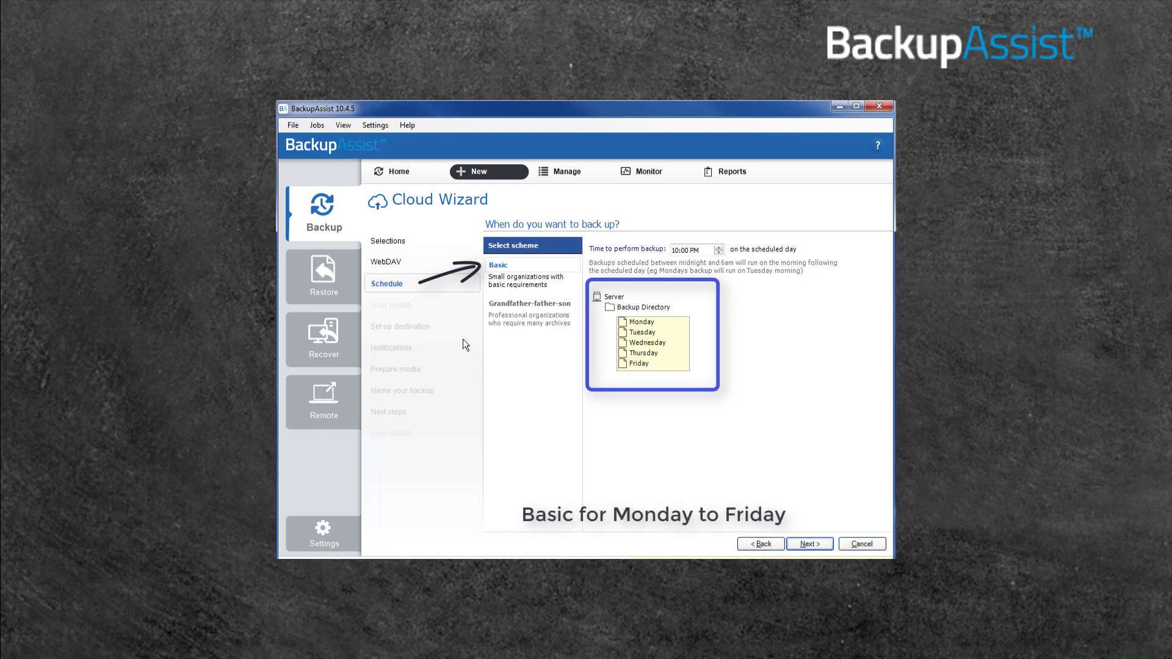
left_click(529, 304)
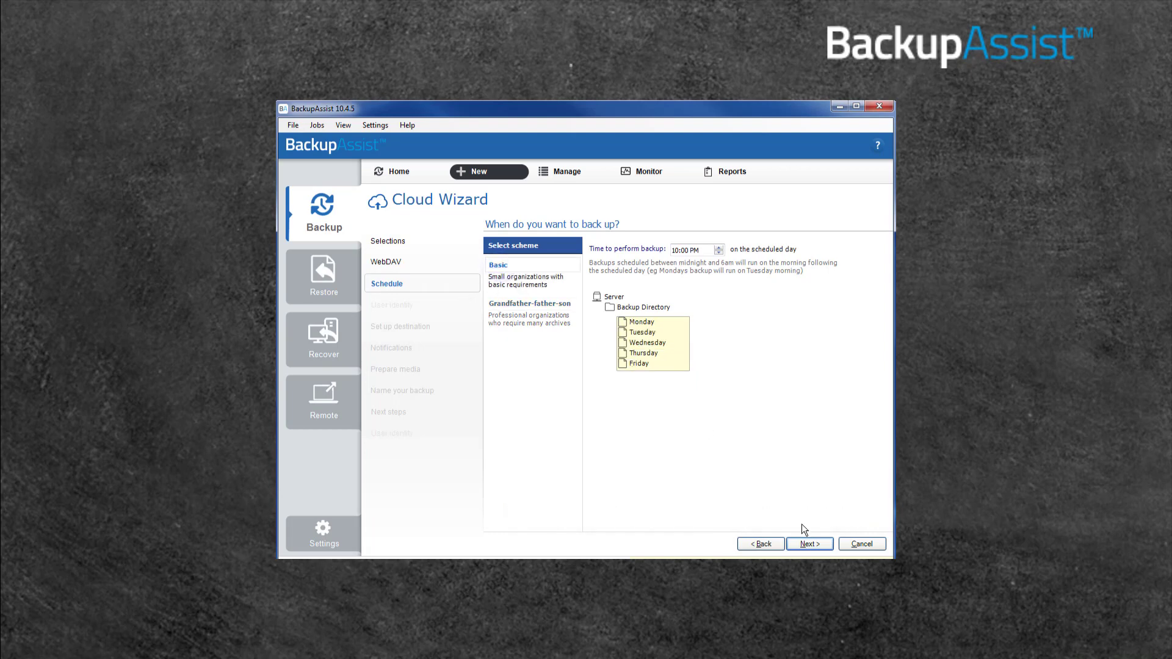
left_click(809, 544)
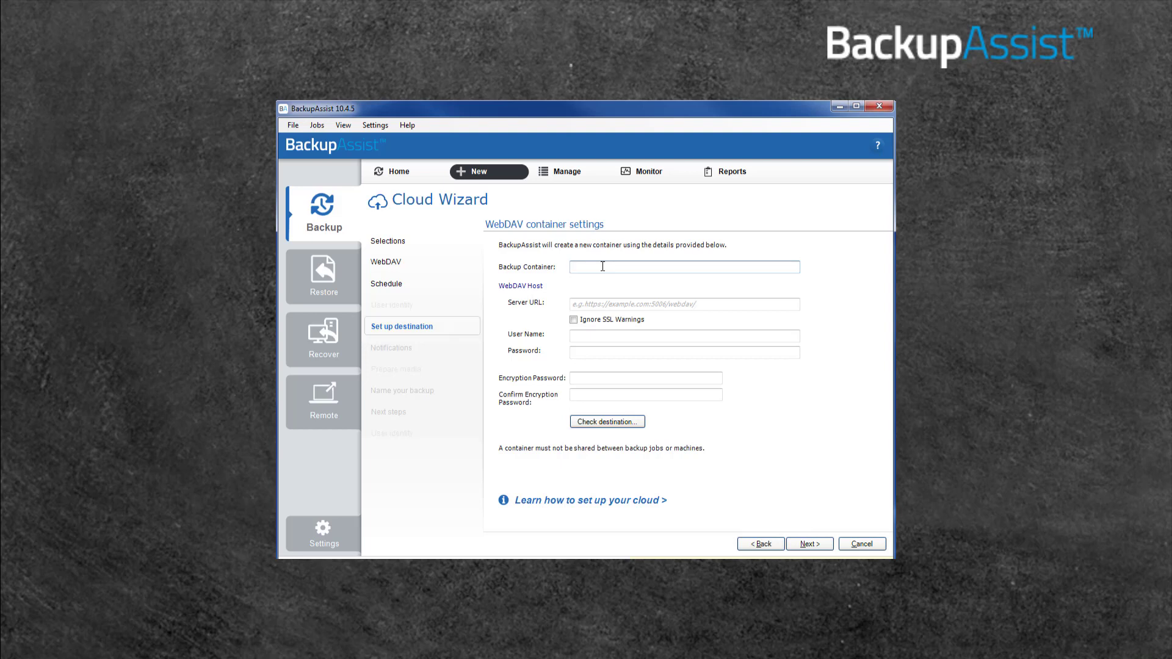
type("o")
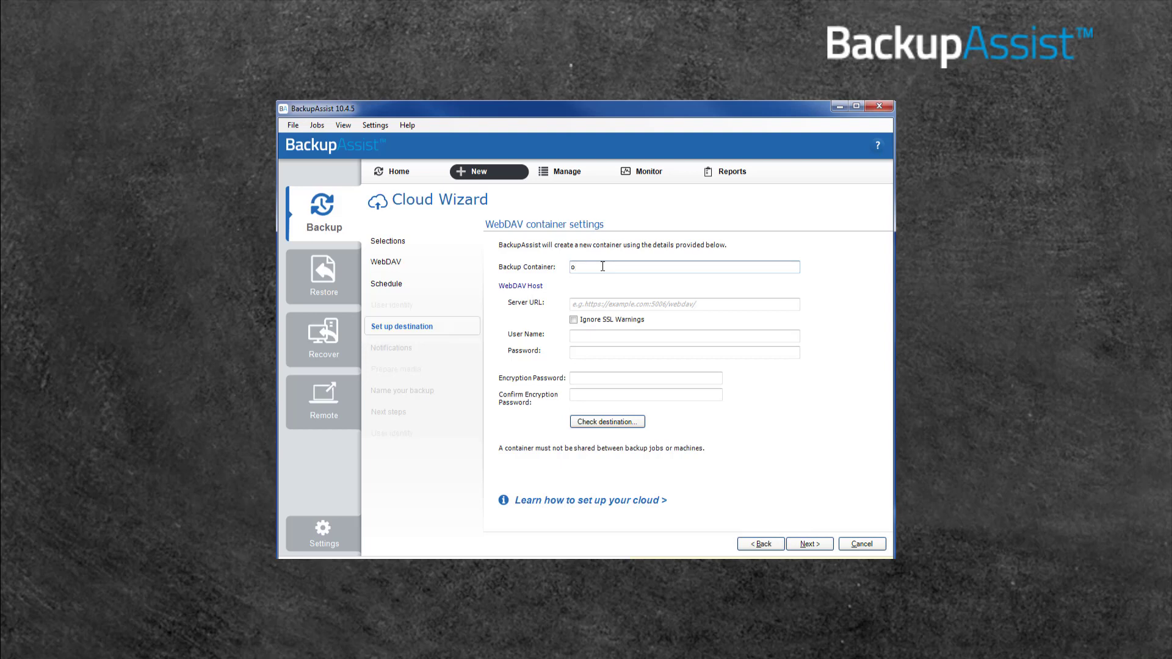
type("fficeback")
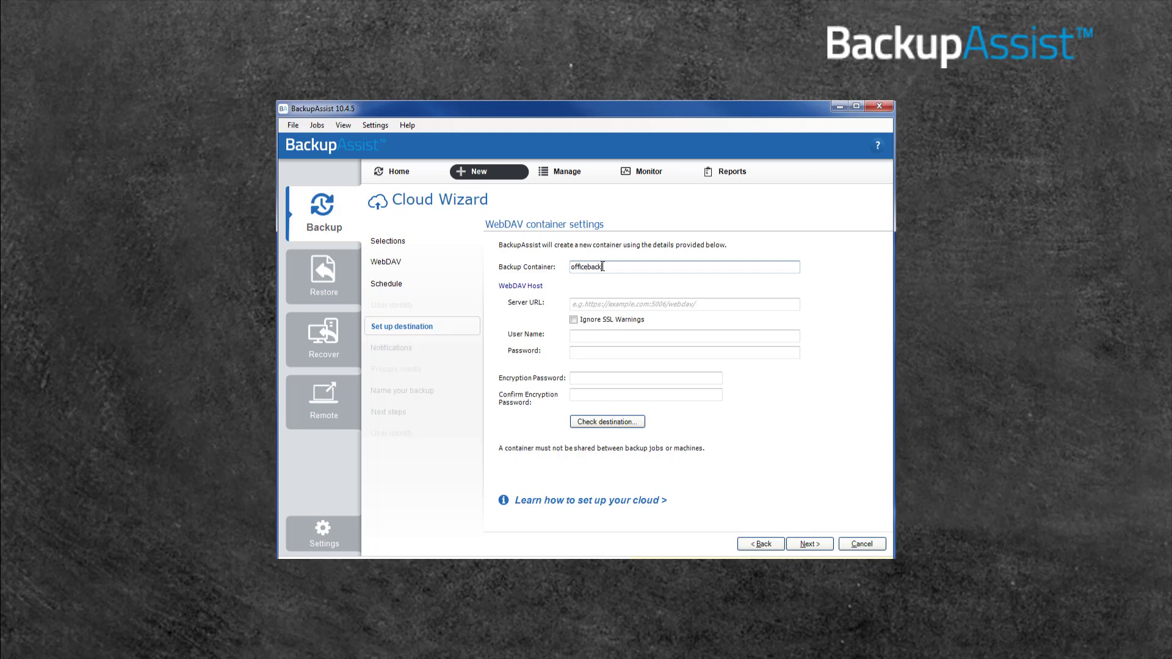
type("ups")
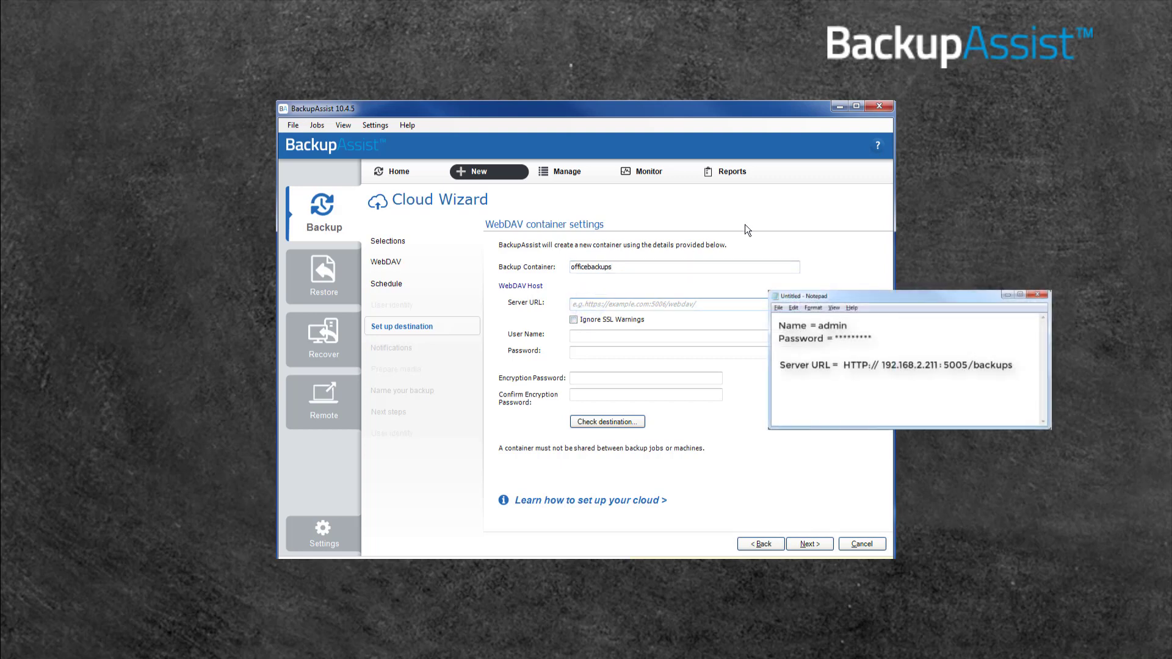
type("http://192.168.2.211:5005/backups")
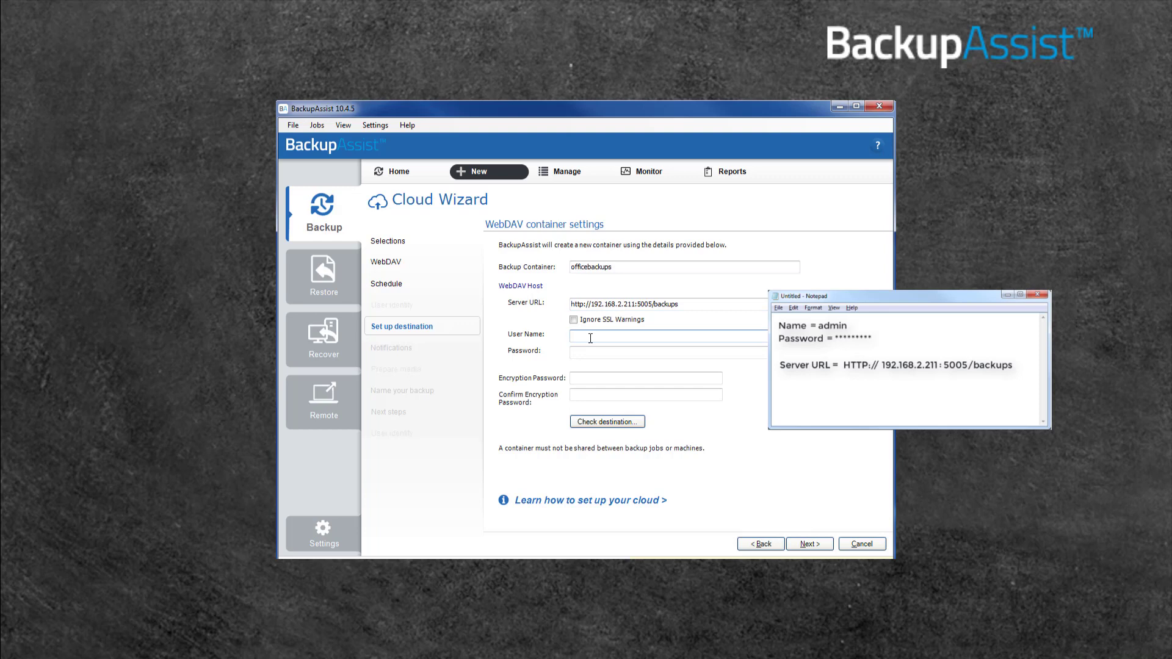
type("admin")
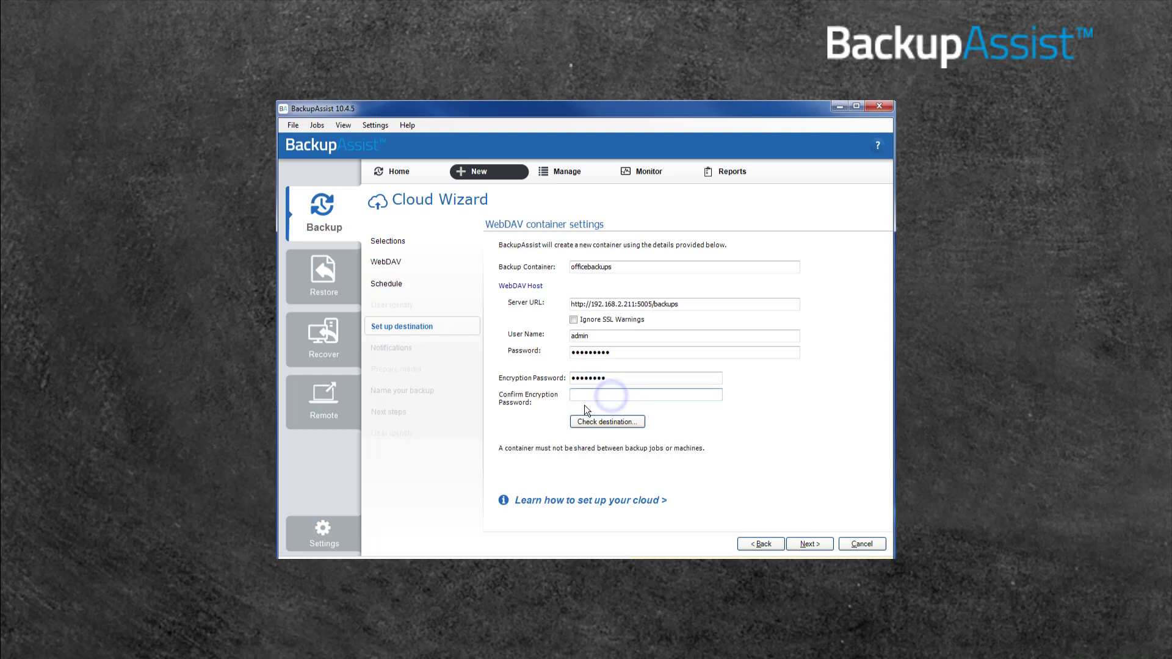
type("•••••")
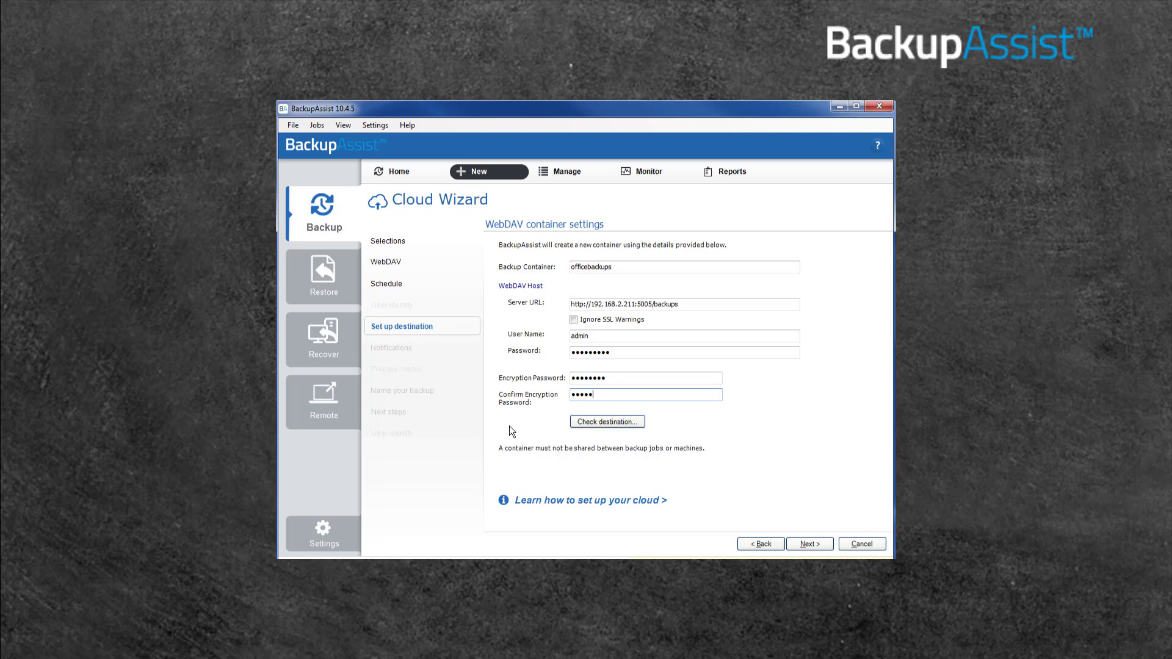
type("•••")
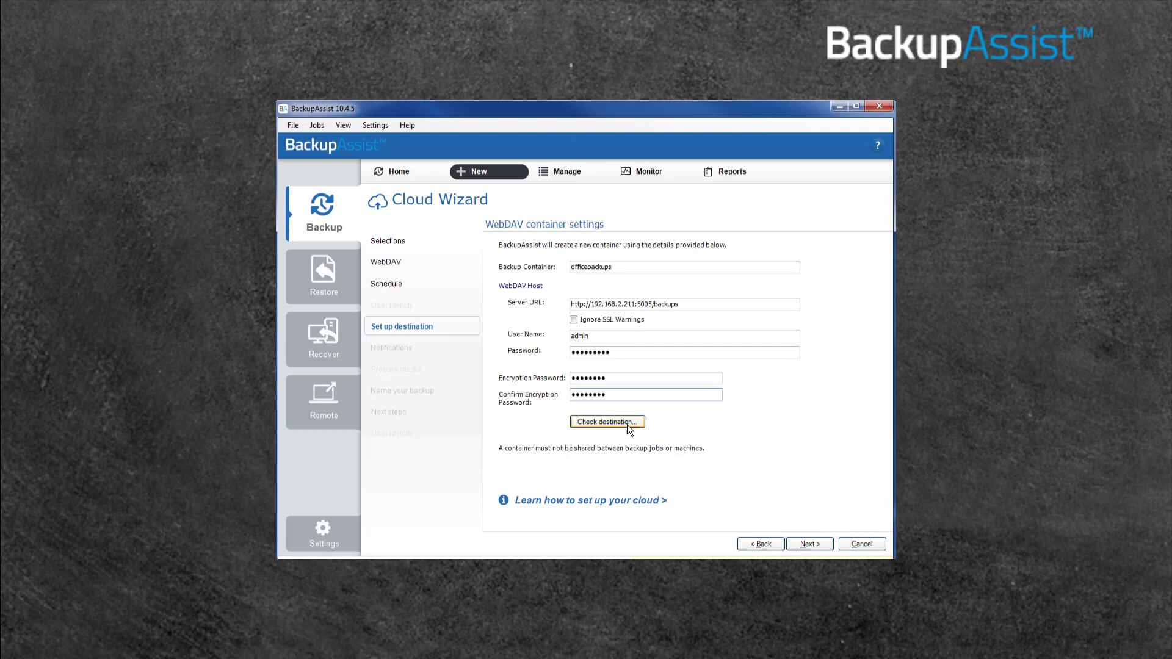
Step: Run Check destination until Completed, then advance to the email notifications step
left_click(607, 422)
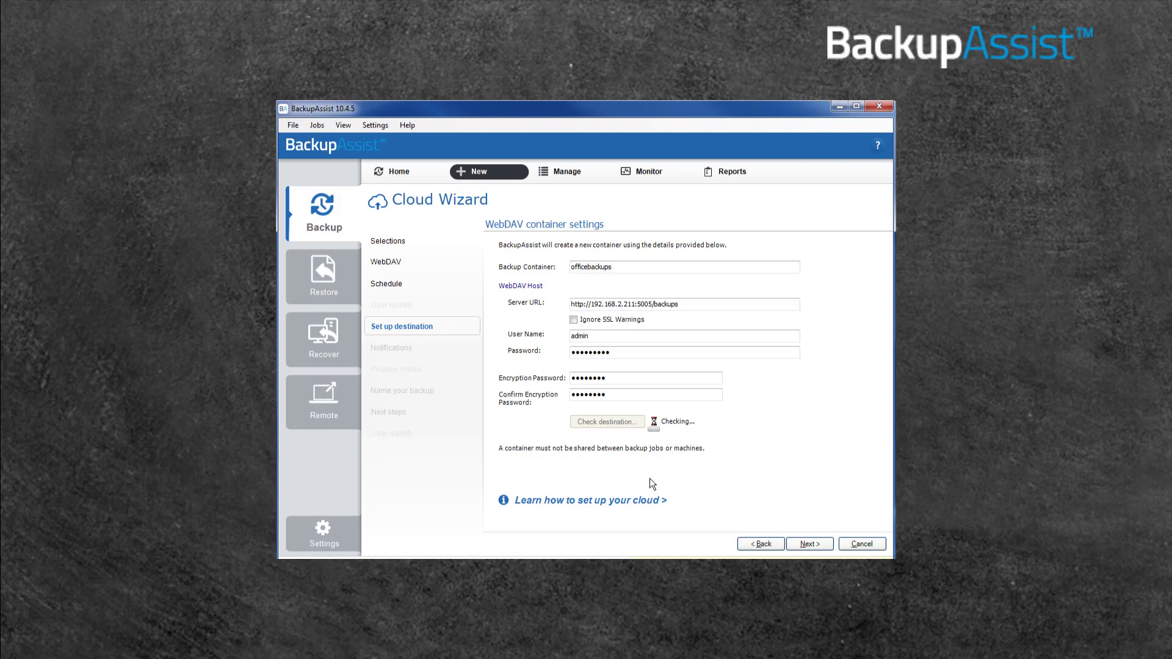
mouse_move(761, 533)
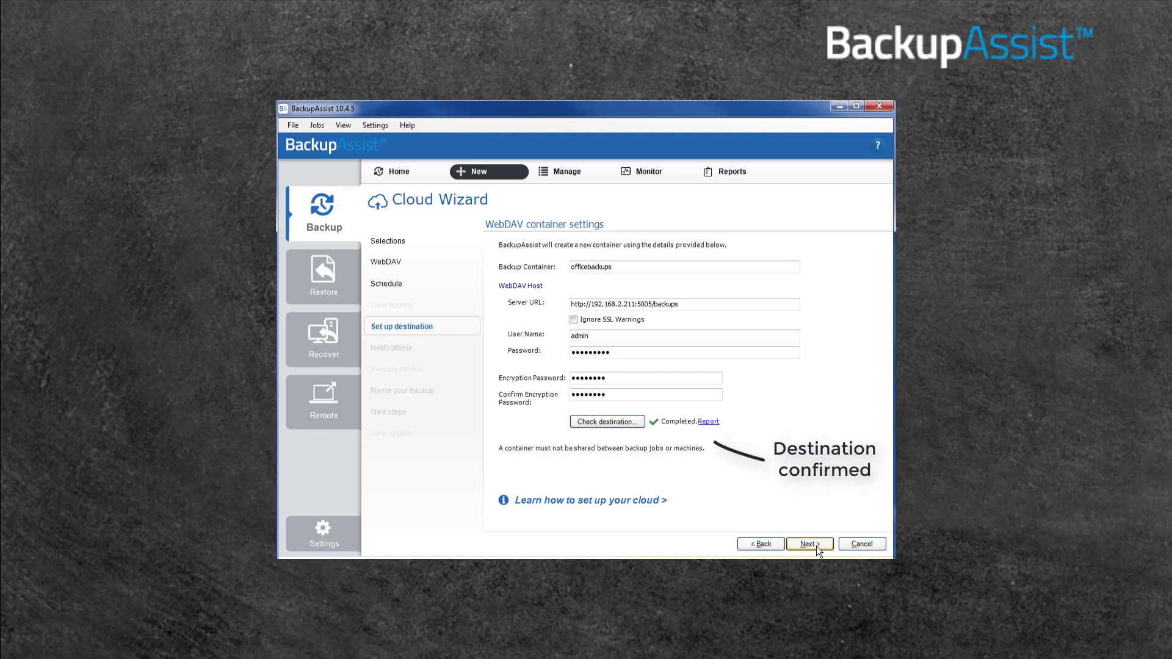
left_click(809, 543)
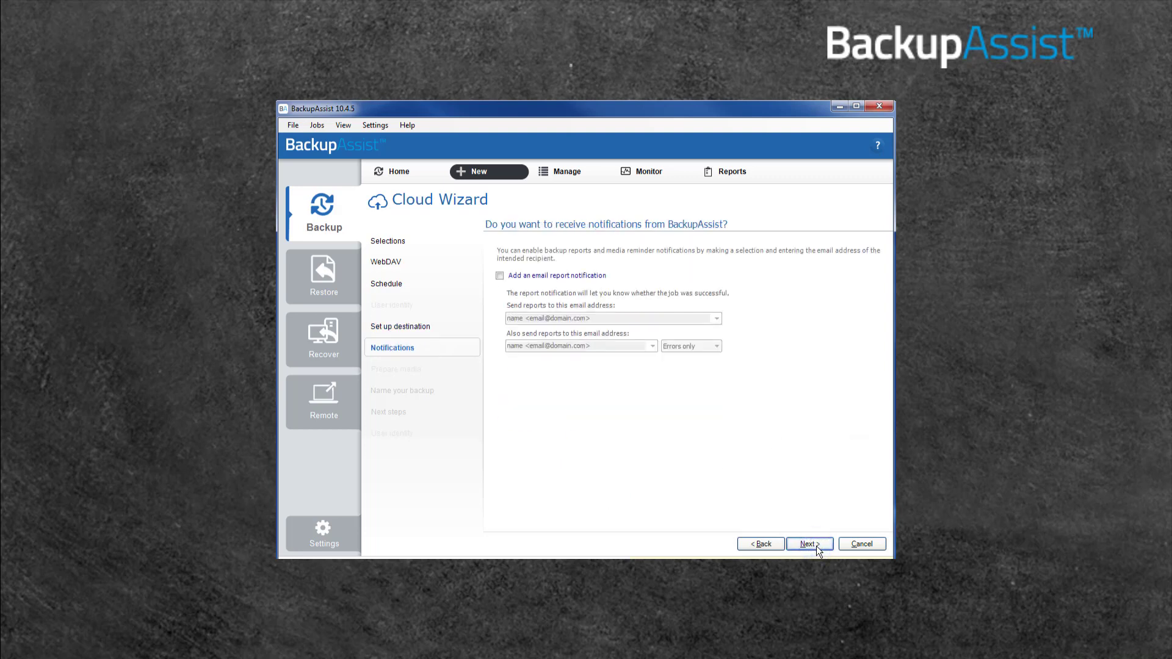
left_click(500, 275)
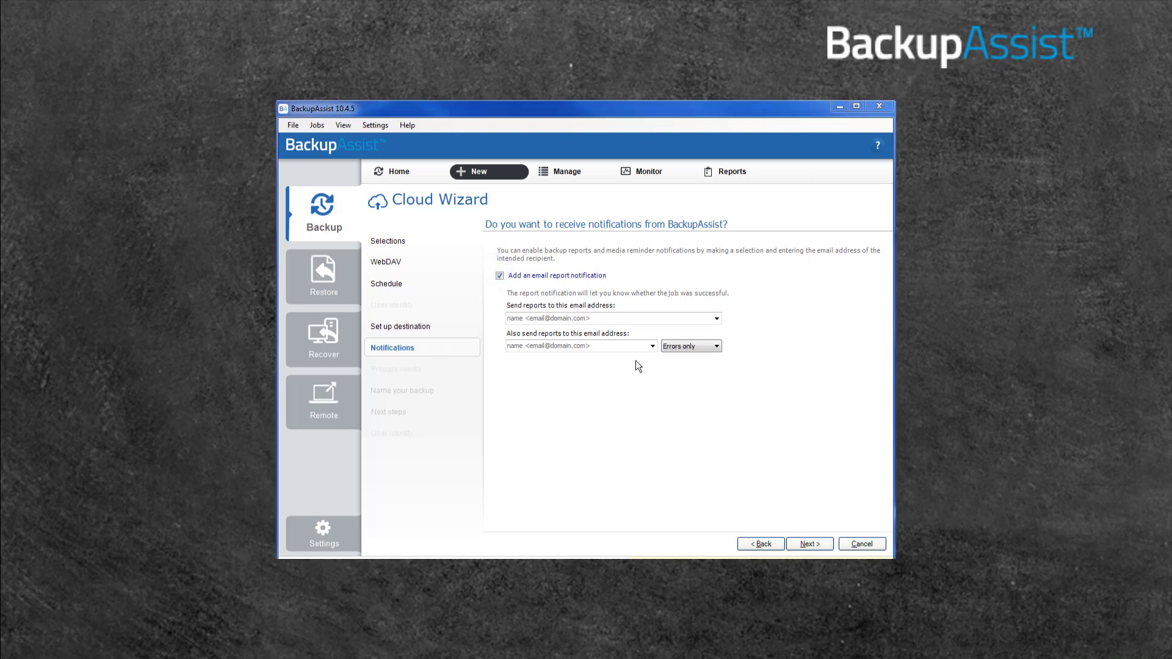
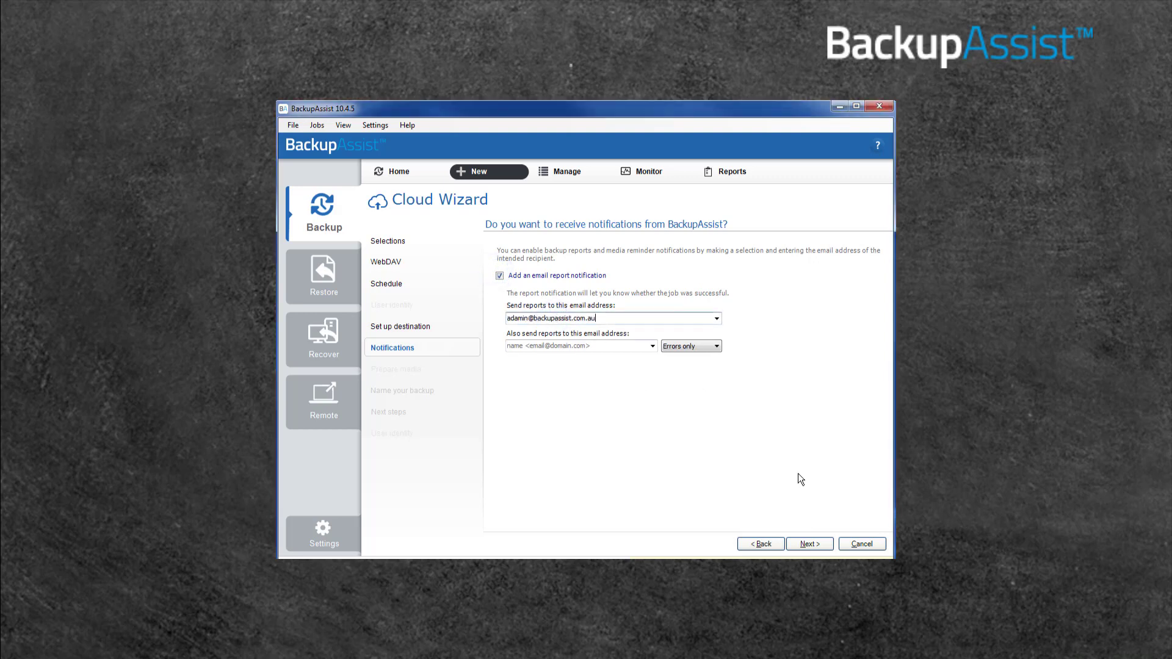
left_click(809, 544)
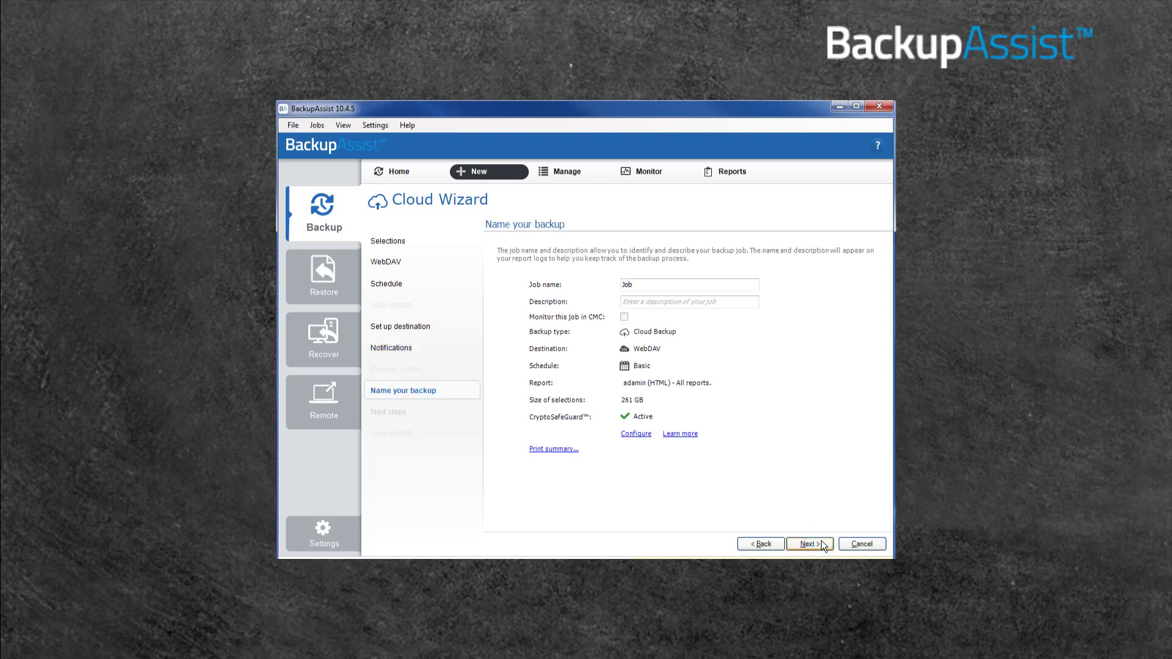
Step: Name the backup job 'Mainfiles backup' and continue to the seeding next-steps page
left_click(687, 284)
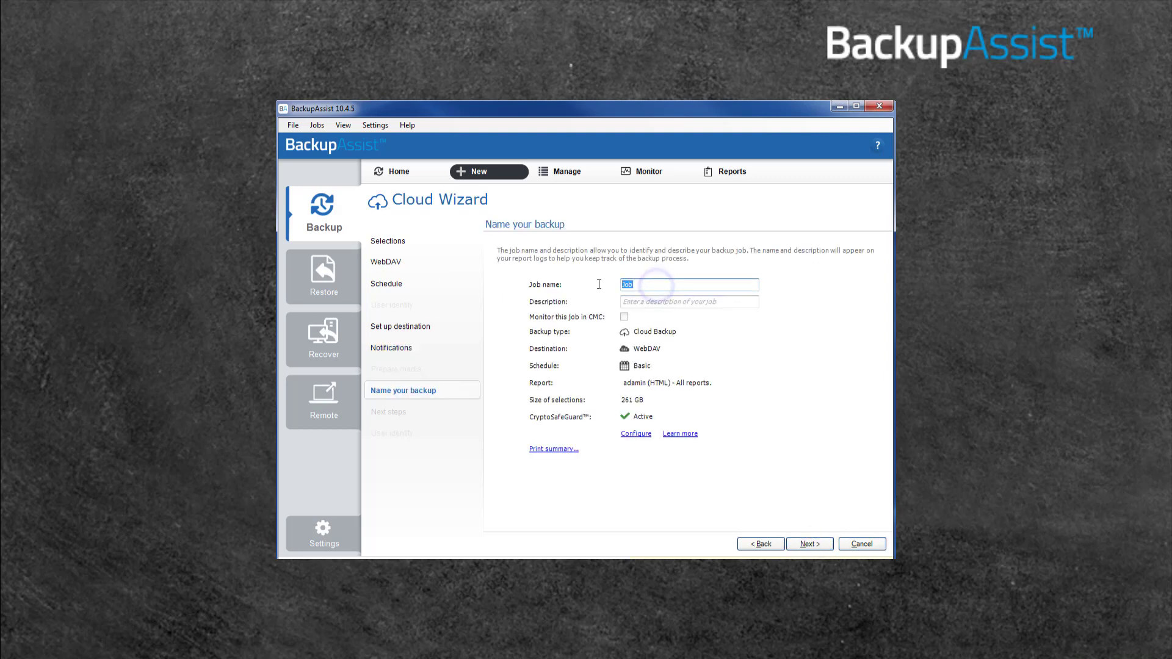
type("Main")
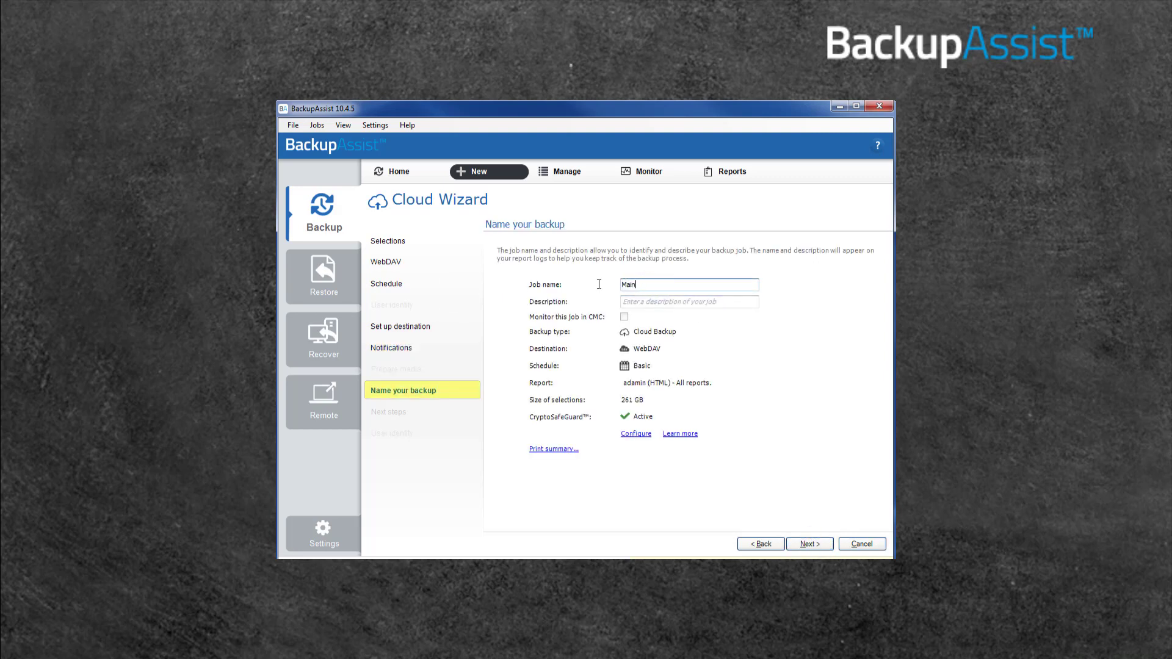
type("files backup")
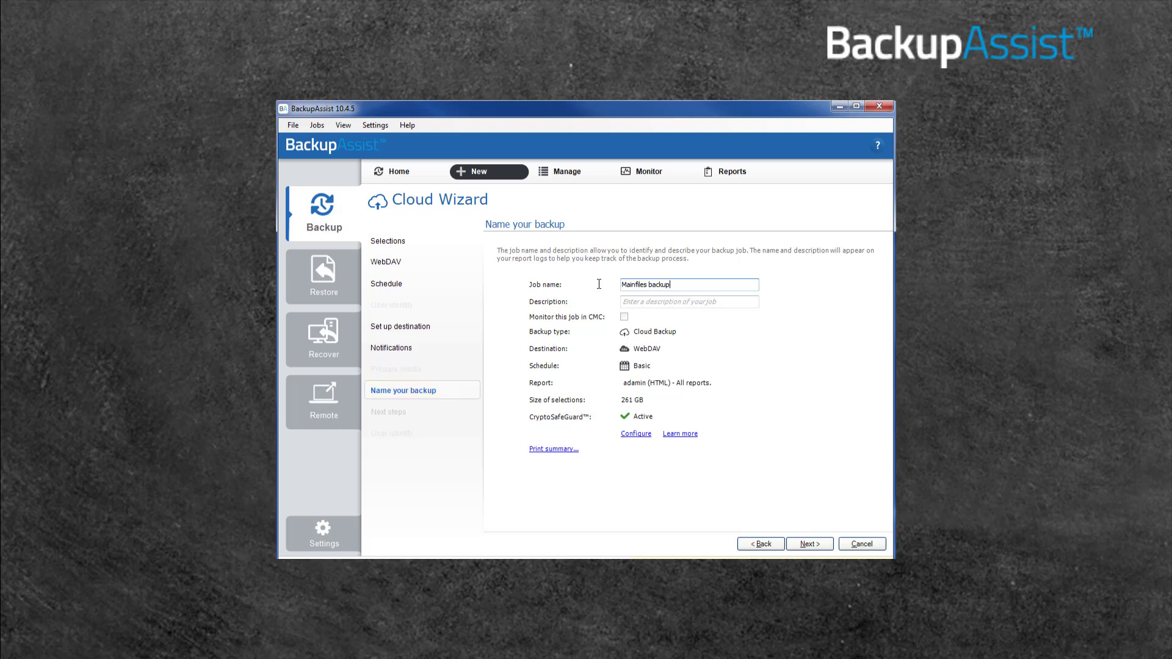
left_click(808, 544)
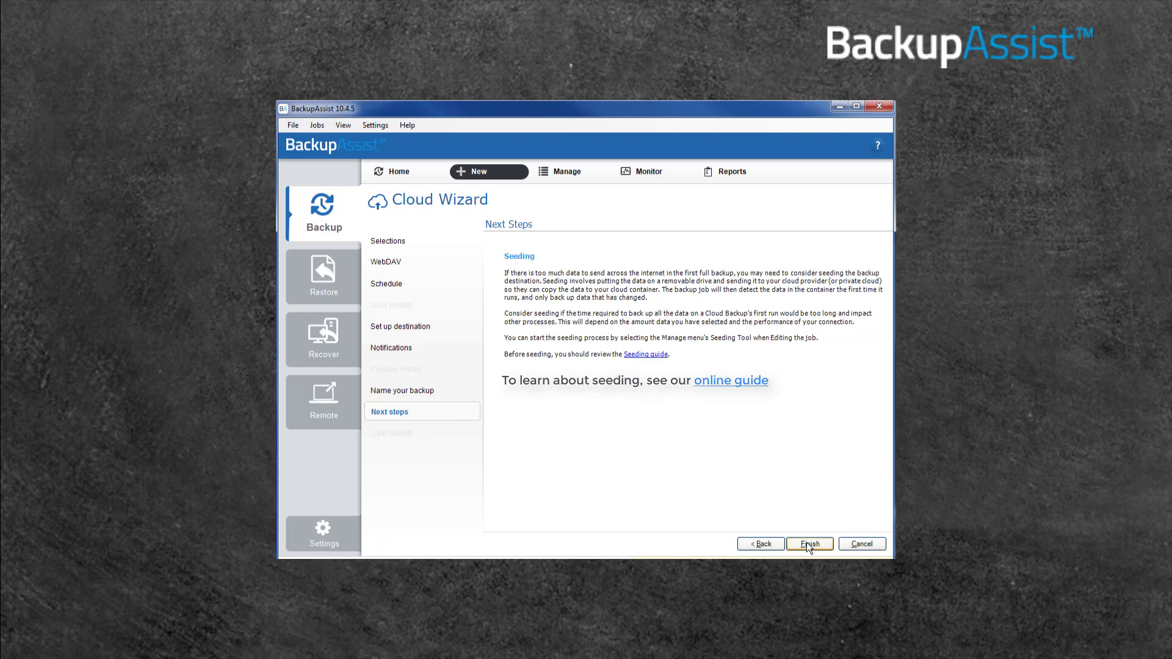
Step: Finish the Cloud Wizard so Mainfiles backup is listed under Manage backup jobs
left_click(810, 544)
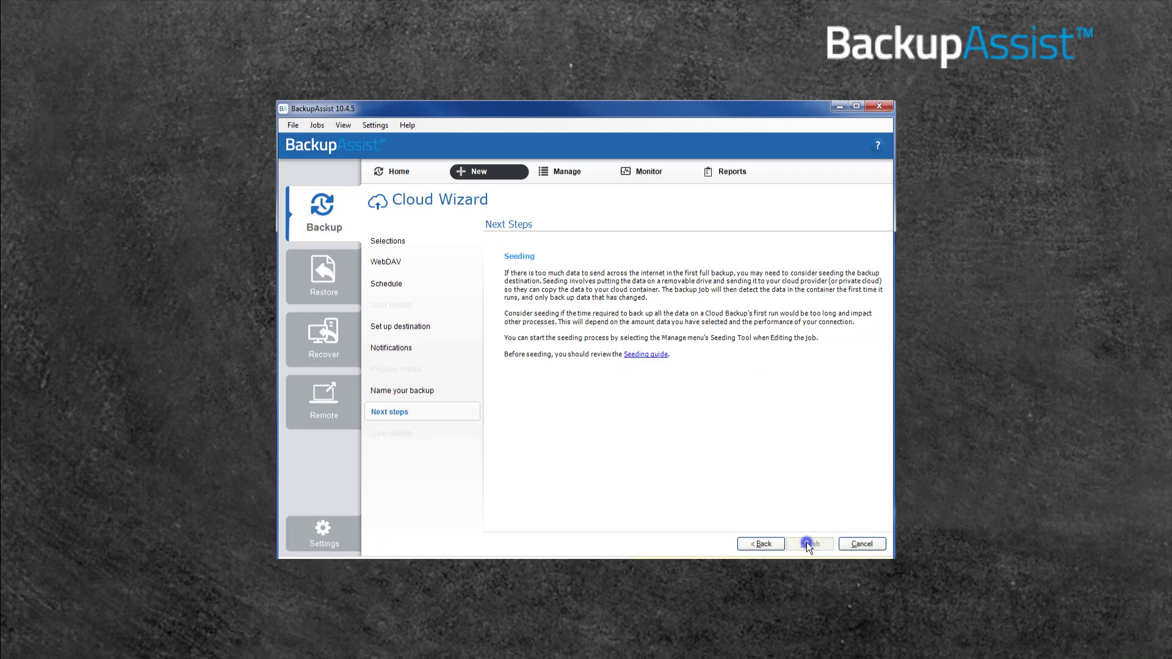
left_click(809, 543)
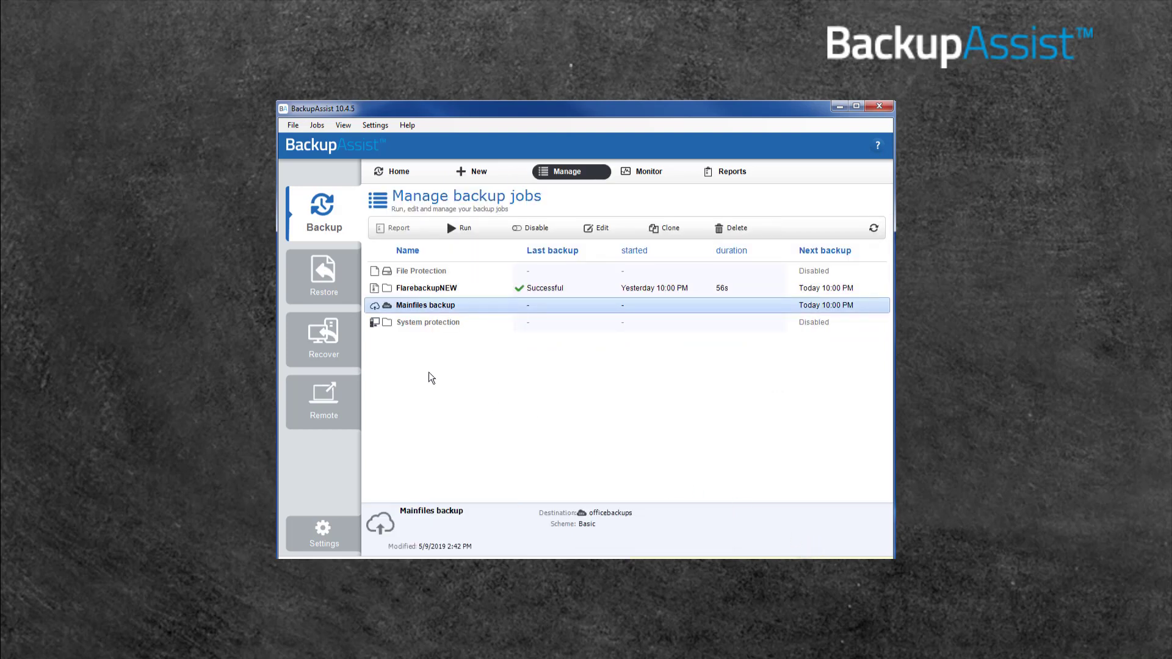